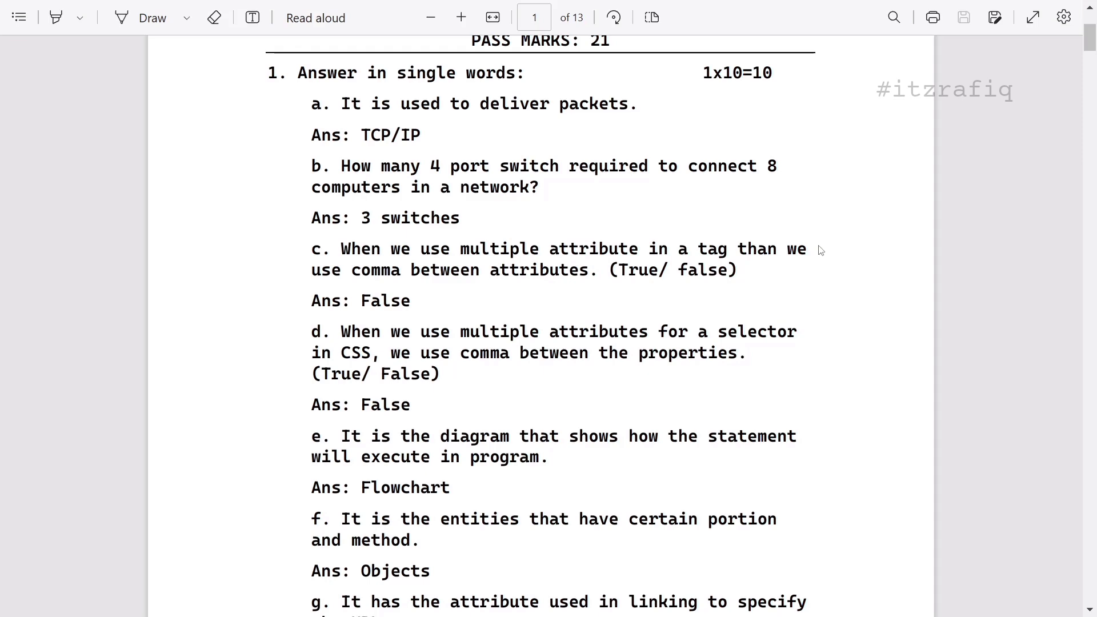
- Scroll from page 1's single-word answers to page 2's Fill in gaps section and question 3a
{"action": "scroll", "scroll_direction": "down", "scroll_amount": 3}
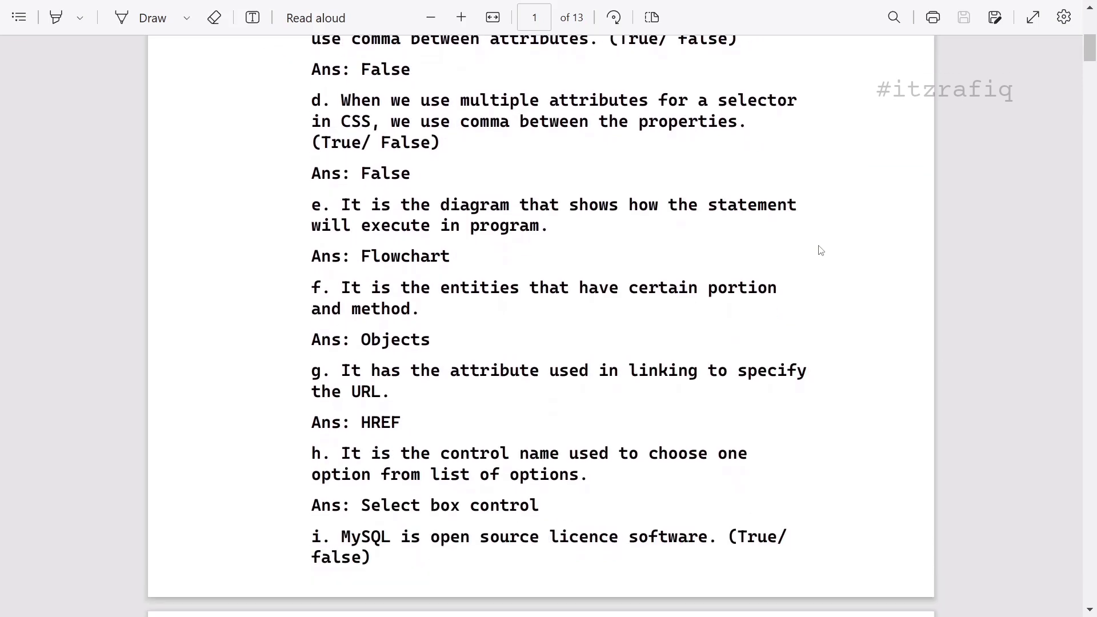
{"action": "scroll", "scroll_direction": "down", "scroll_amount": 3}
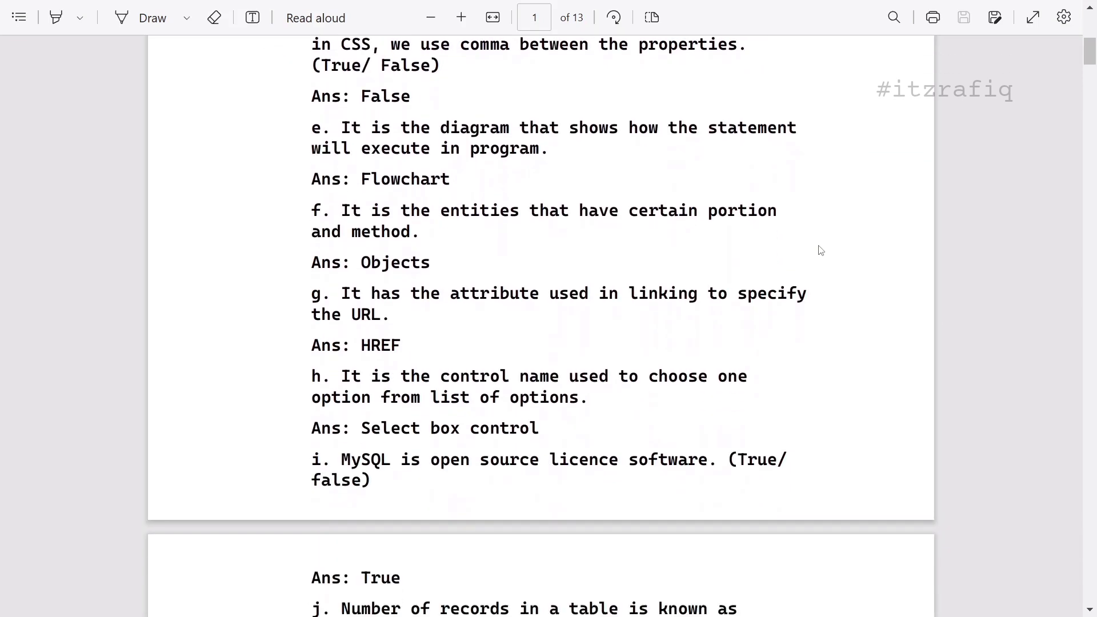
{"action": "scroll", "scroll_direction": "down", "scroll_amount": 3}
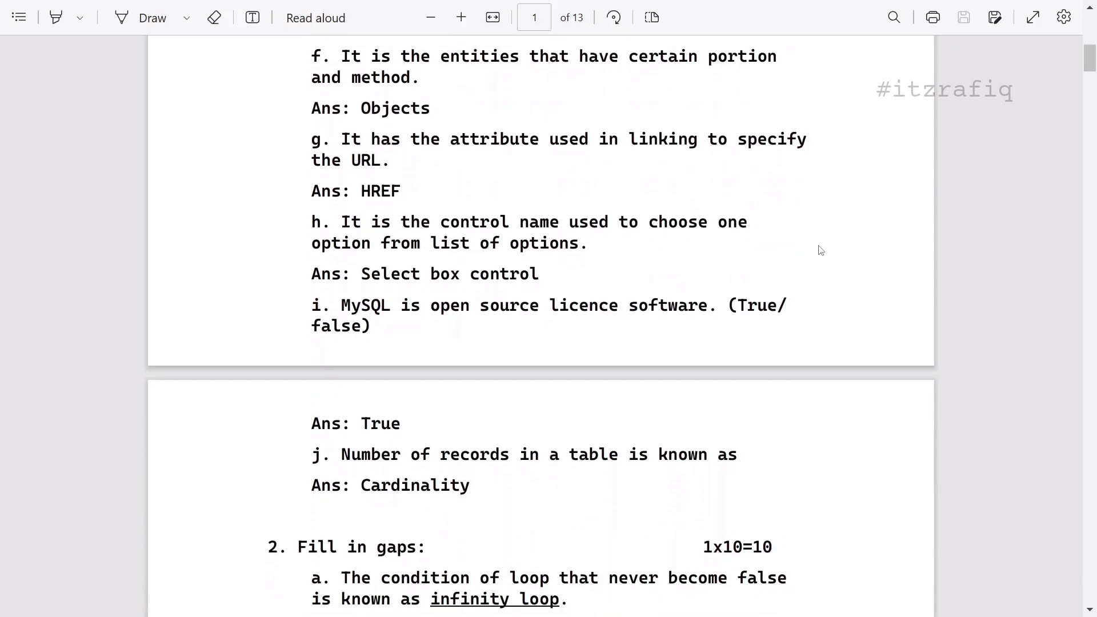
{"action": "scroll", "scroll_direction": "down", "scroll_amount": 3}
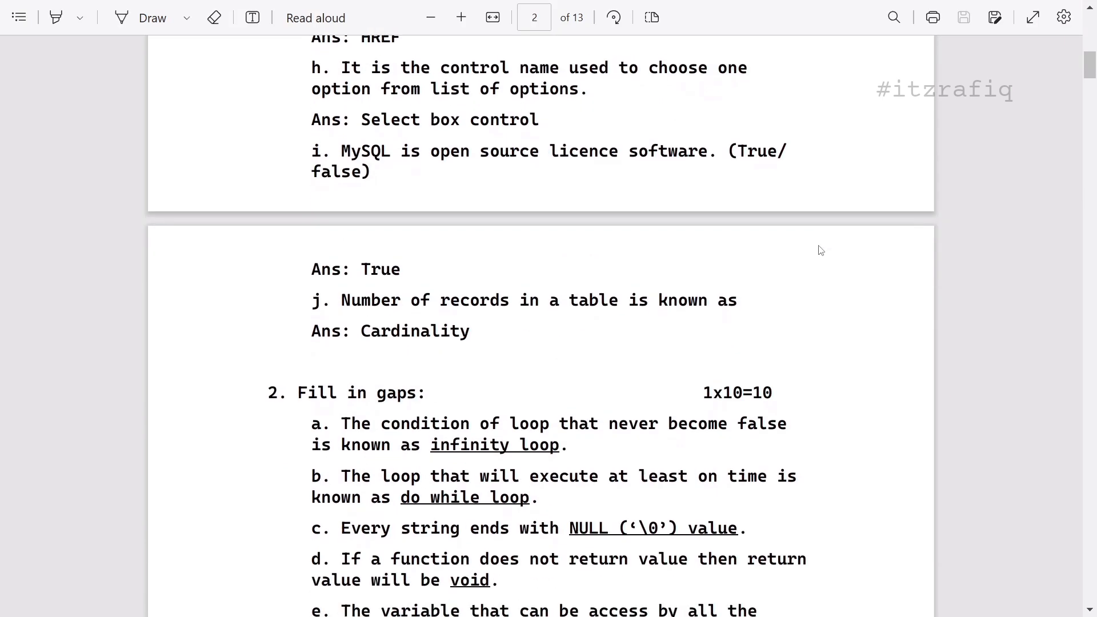
{"action": "scroll", "scroll_direction": "down", "scroll_amount": 3}
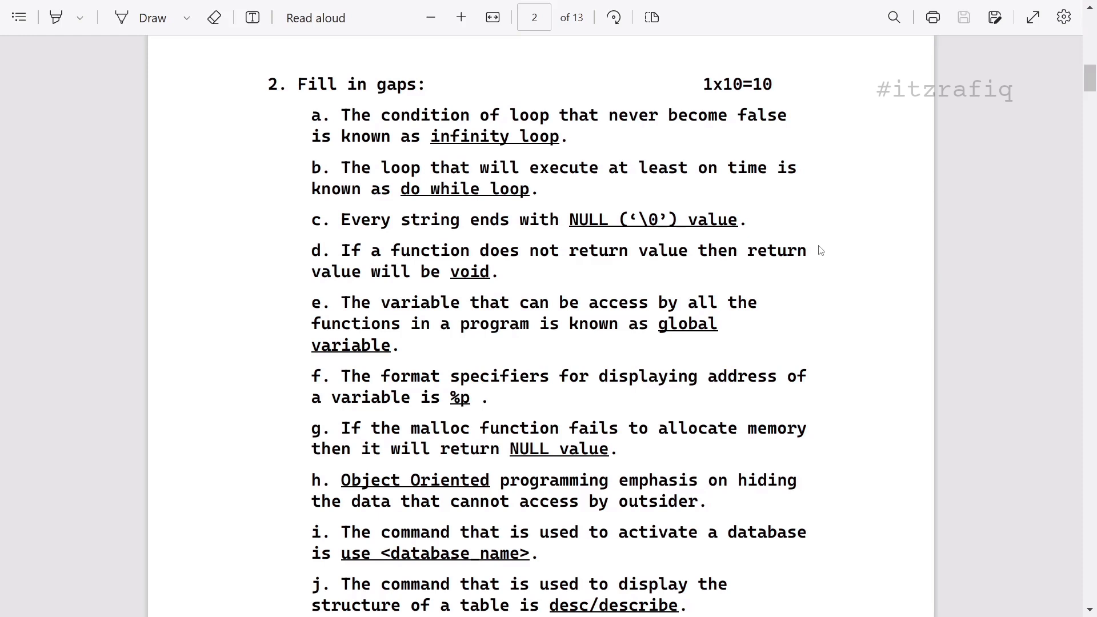
{"action": "scroll", "scroll_direction": "down", "scroll_amount": 3}
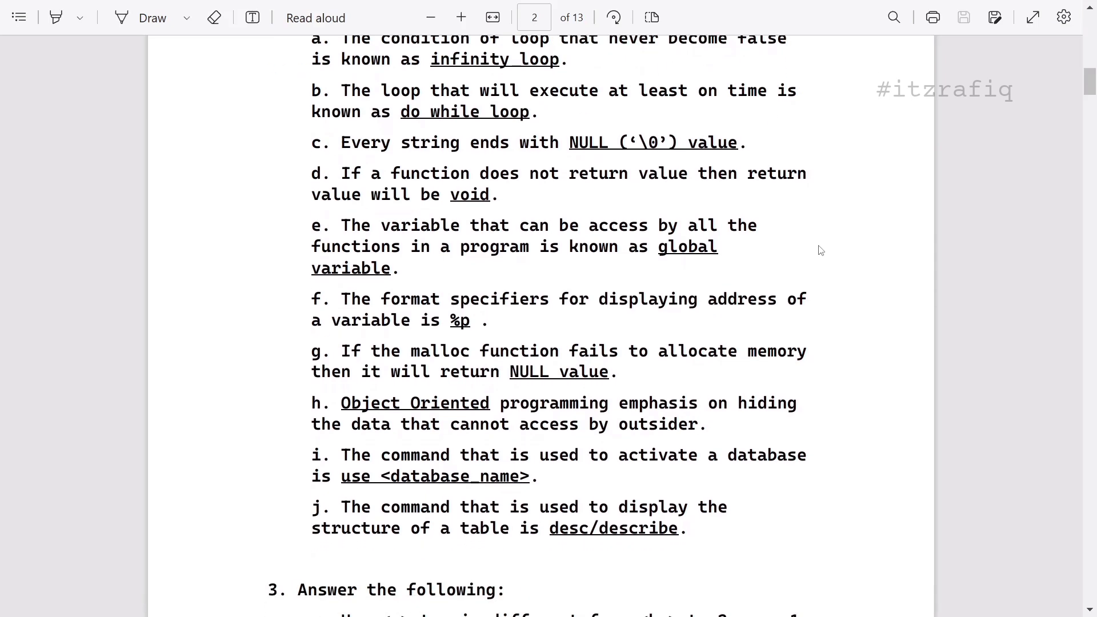
{"action": "scroll", "scroll_direction": "down", "scroll_amount": 3}
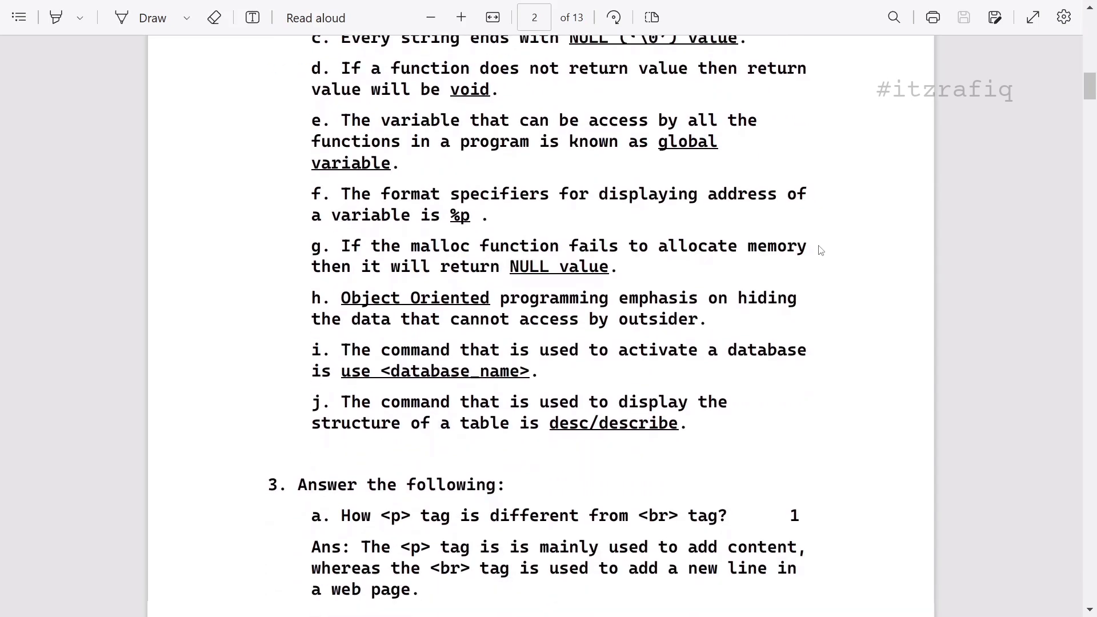
- Scroll through questions 3a–3c onto page 3, showing questions 3d and 3e
{"action": "scroll", "scroll_direction": "down", "scroll_amount": 3}
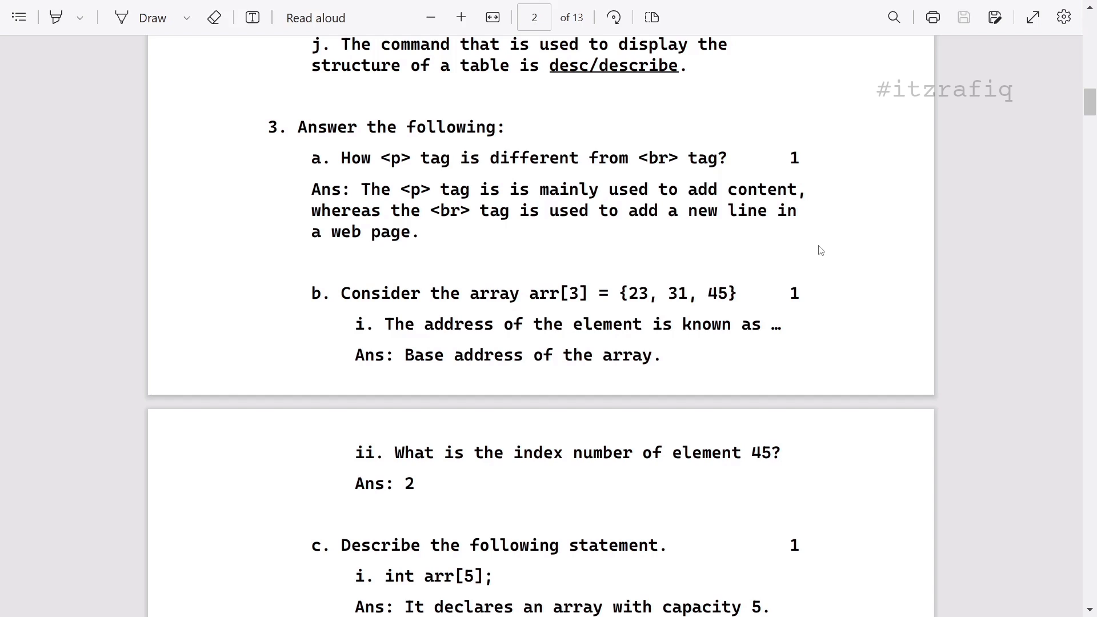
{"action": "scroll", "scroll_direction": "down", "scroll_amount": 3}
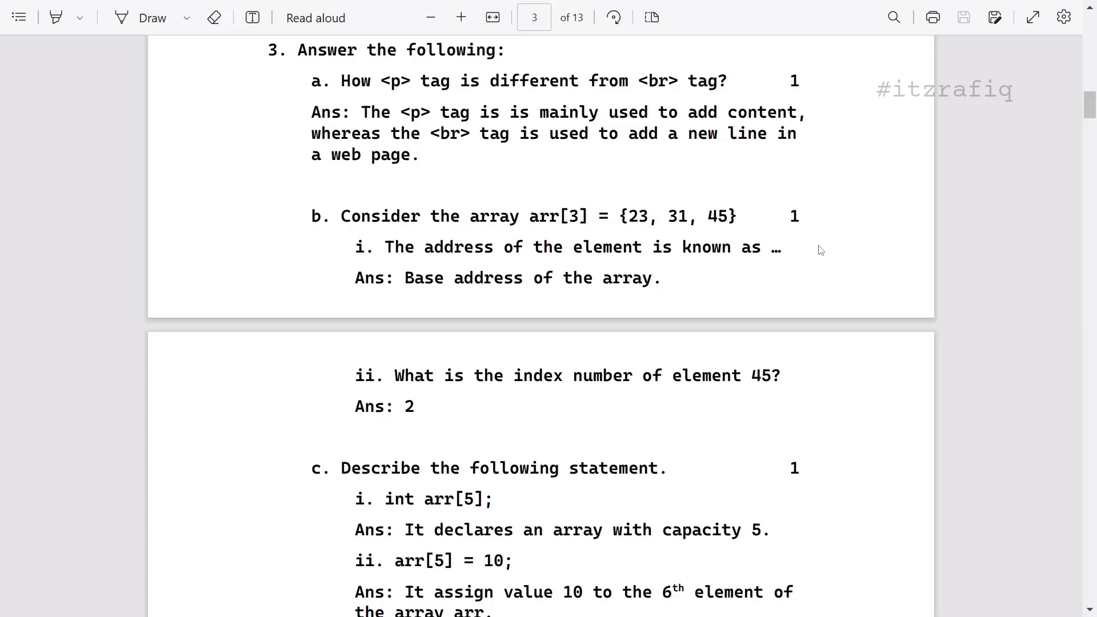
{"action": "scroll", "scroll_direction": "down", "scroll_amount": 3}
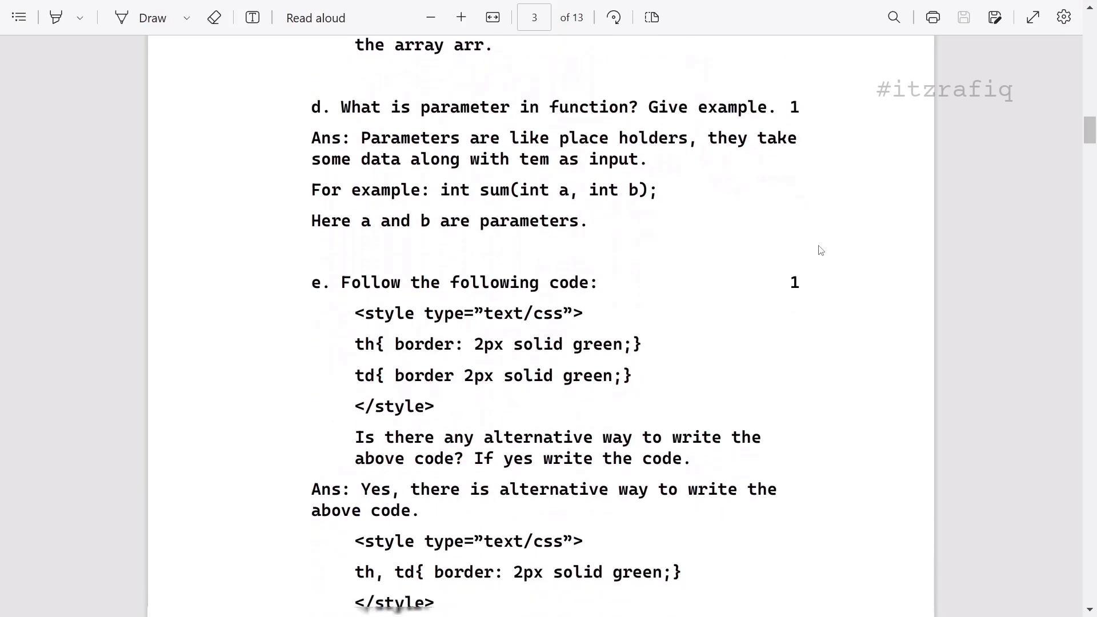
- Scroll past question 3f, clear the text selection, and reach page 4's nested-loop answer
{"action": "scroll", "scroll_direction": "down", "scroll_amount": 3}
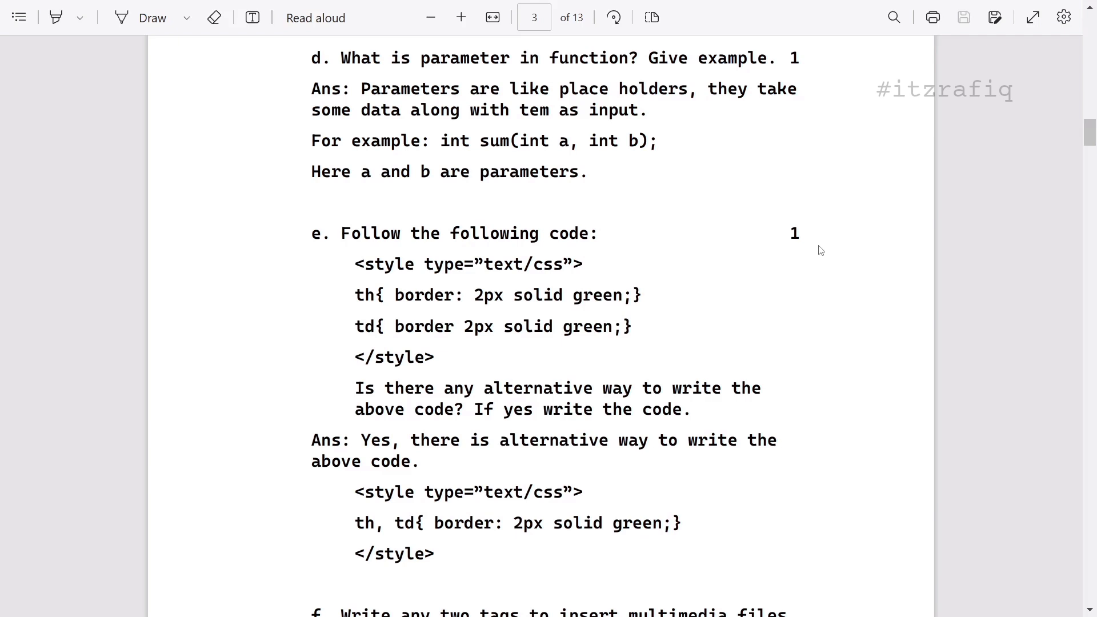
{"action": "scroll", "scroll_direction": "down", "scroll_amount": 3}
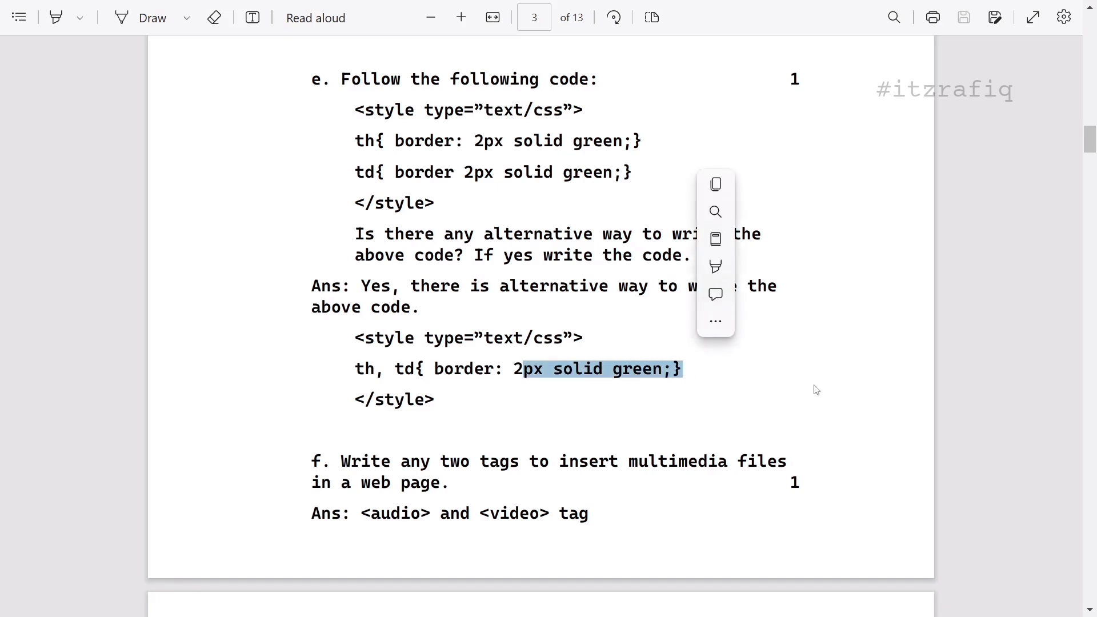
{"action": "left_click", "coordinate": [817, 390]}
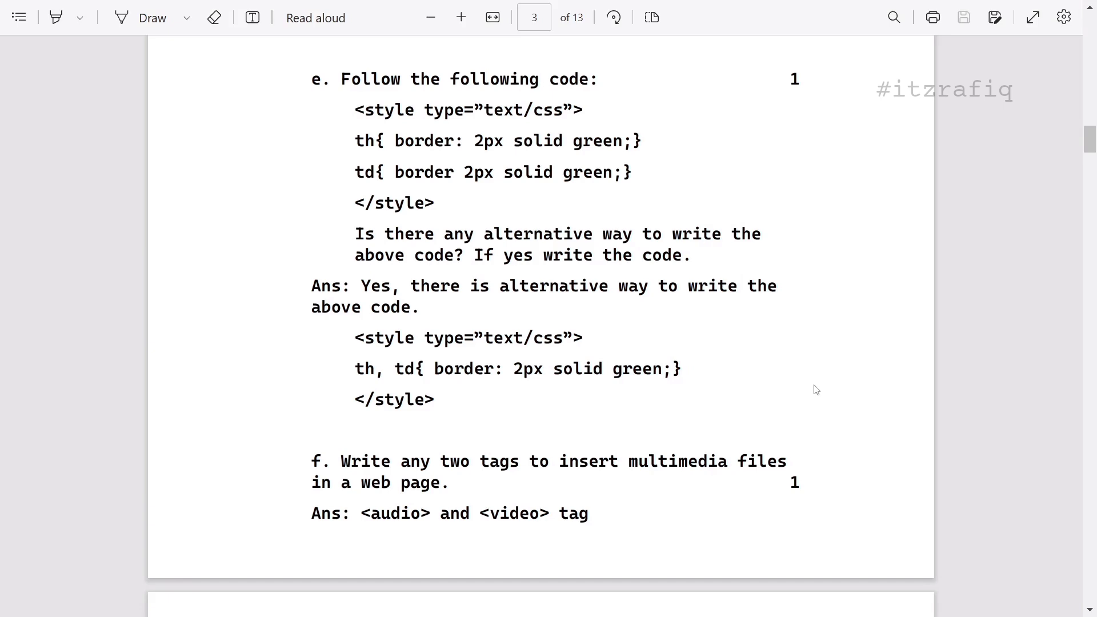
{"action": "scroll", "scroll_direction": "down", "scroll_amount": 3}
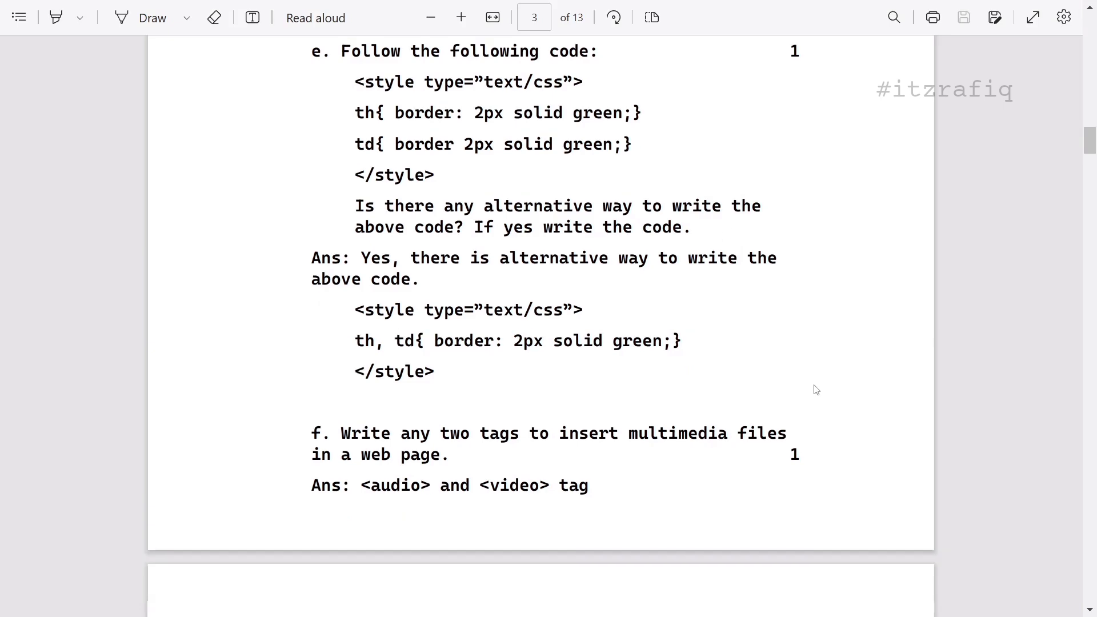
{"action": "scroll", "scroll_direction": "down", "scroll_amount": 3}
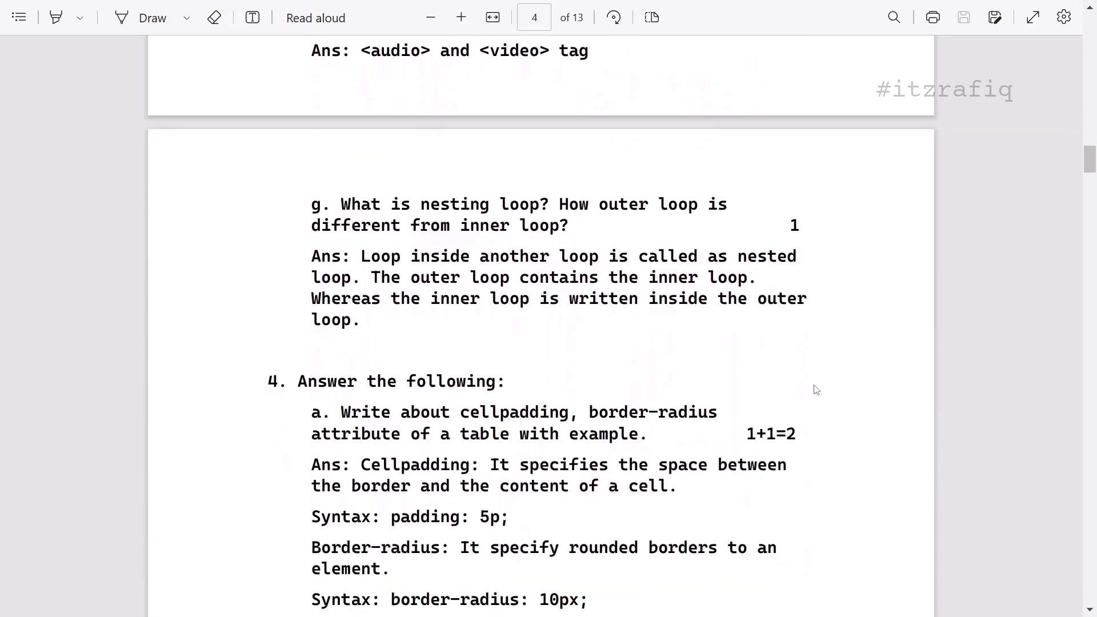
- Scroll through questions 4a–4d to page 5's inline CSS and evaluation answers (4e, 4f)
{"action": "scroll", "scroll_direction": "down", "scroll_amount": 3}
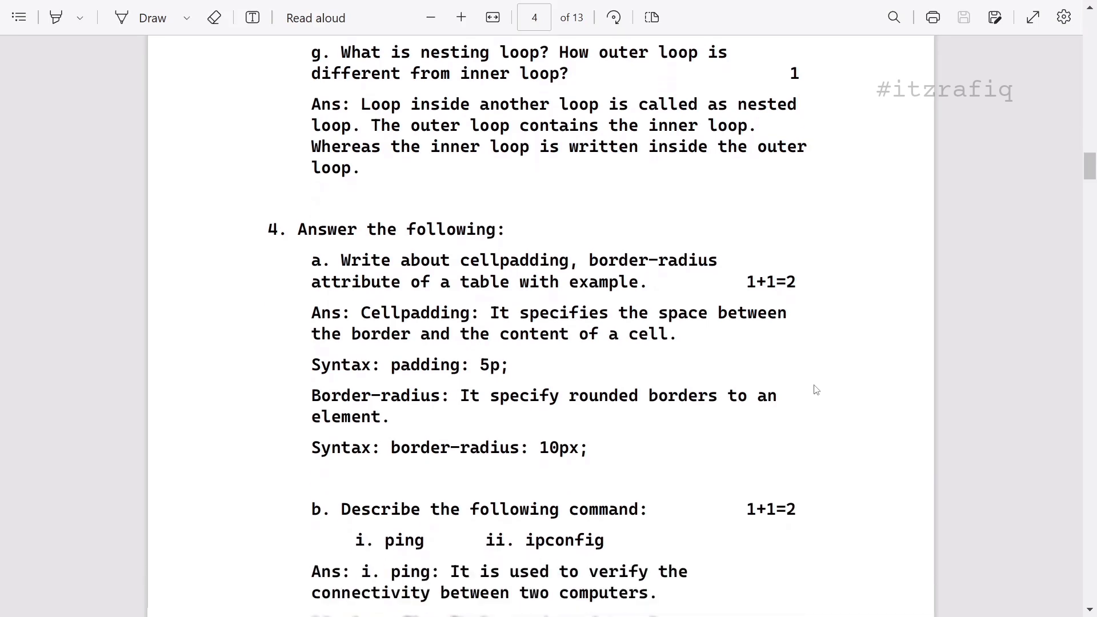
{"action": "scroll", "scroll_direction": "down", "scroll_amount": 3}
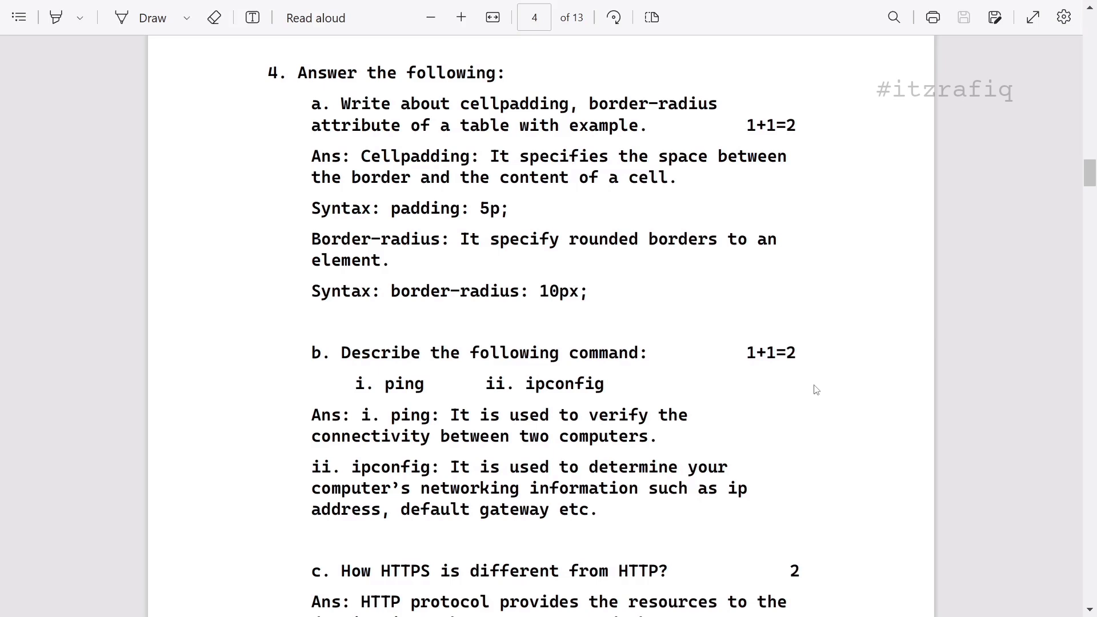
{"action": "scroll", "scroll_direction": "down", "scroll_amount": 3}
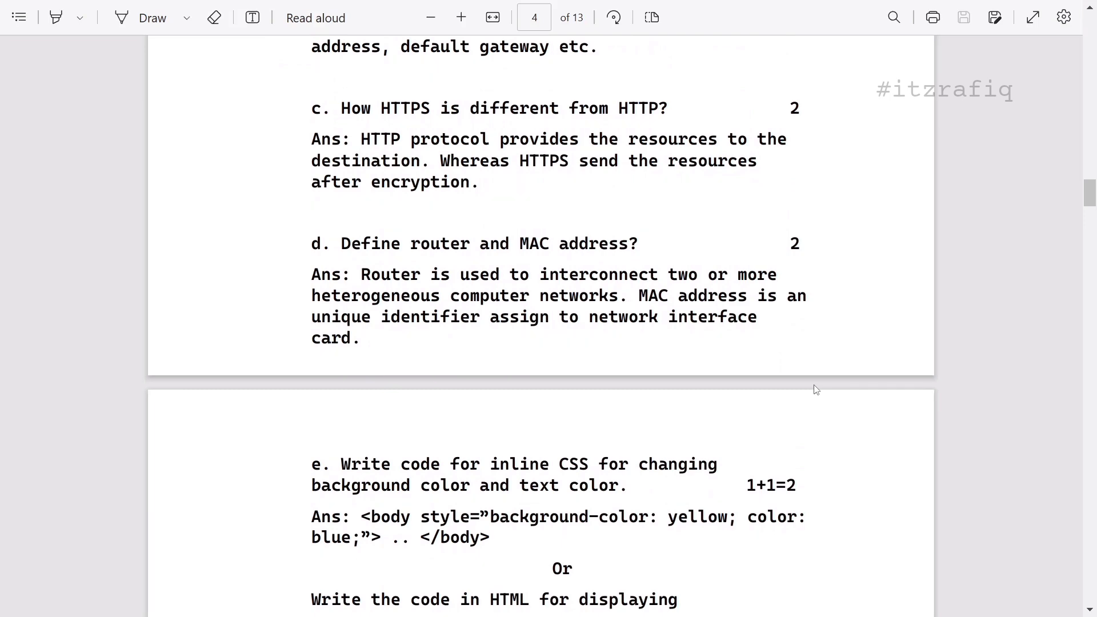
{"action": "scroll", "scroll_direction": "down", "scroll_amount": 3}
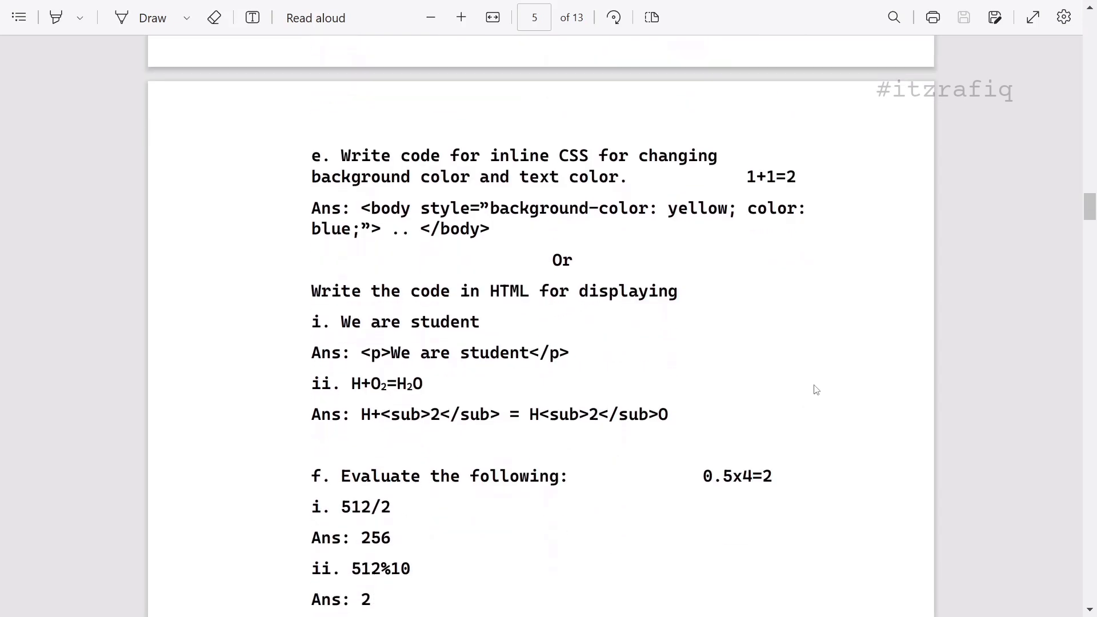
- Scroll past question 4f to question 4g's figure and the #include line of its C answer
{"action": "scroll", "scroll_direction": "down", "scroll_amount": 3}
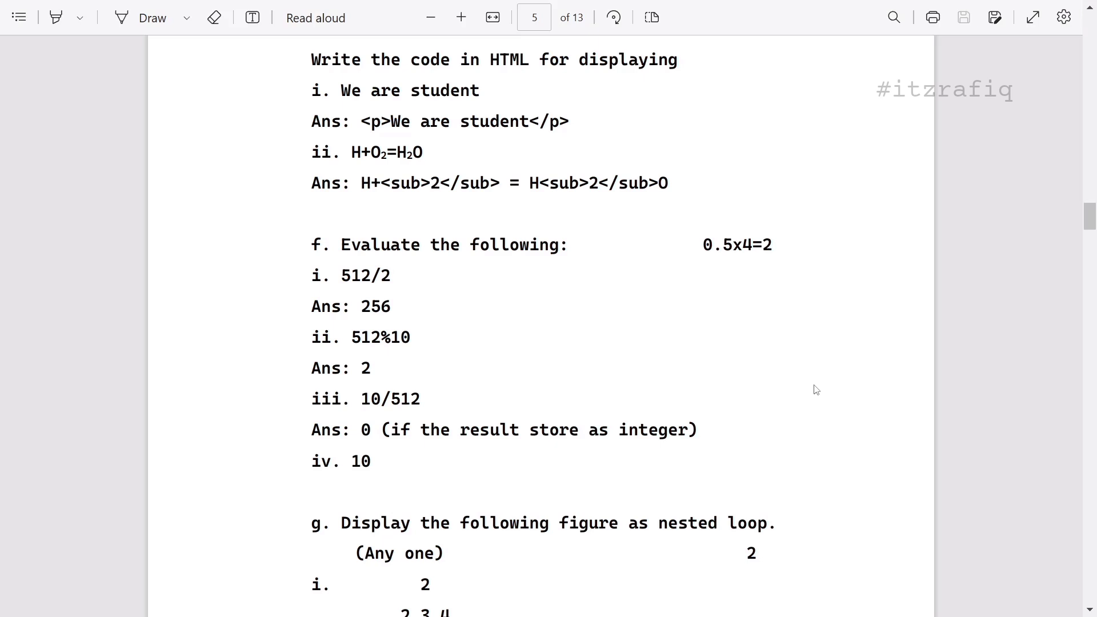
{"action": "scroll", "scroll_direction": "down", "scroll_amount": 3}
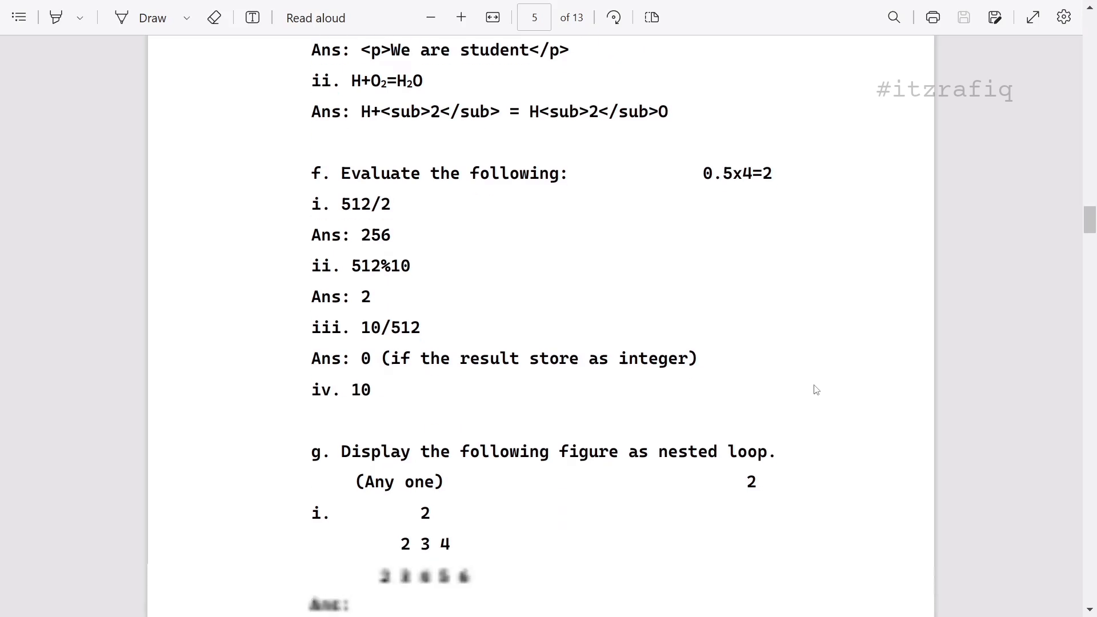
{"action": "scroll", "scroll_direction": "down", "scroll_amount": 3}
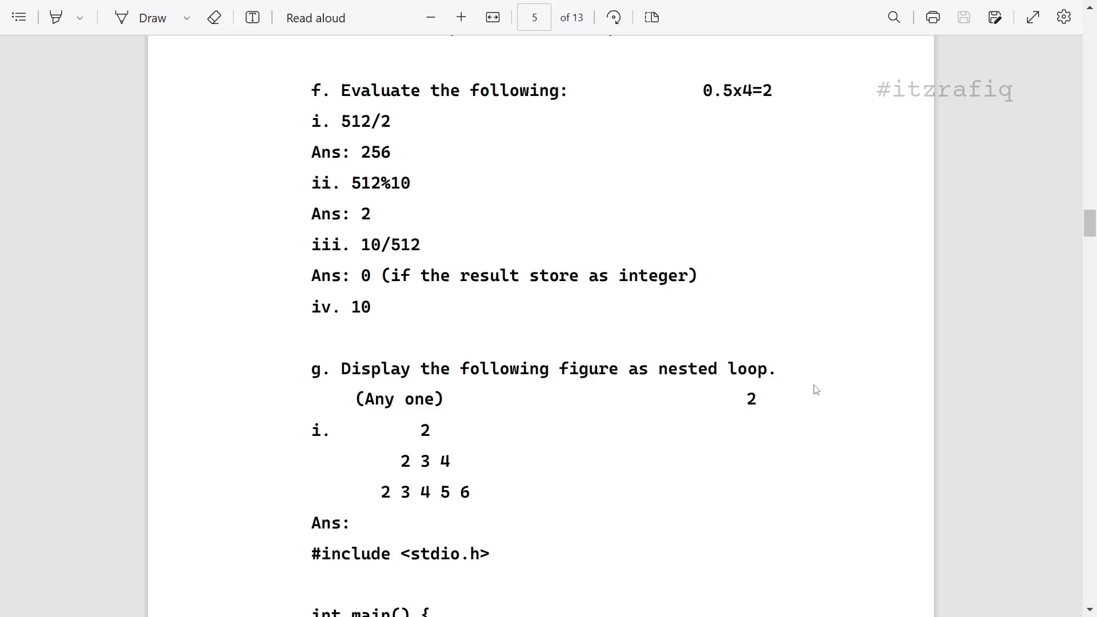
- Scroll through page 7's C star-pattern code to the iframe answer and MySQL command types
{"action": "scroll", "scroll_direction": "down", "scroll_amount": 3}
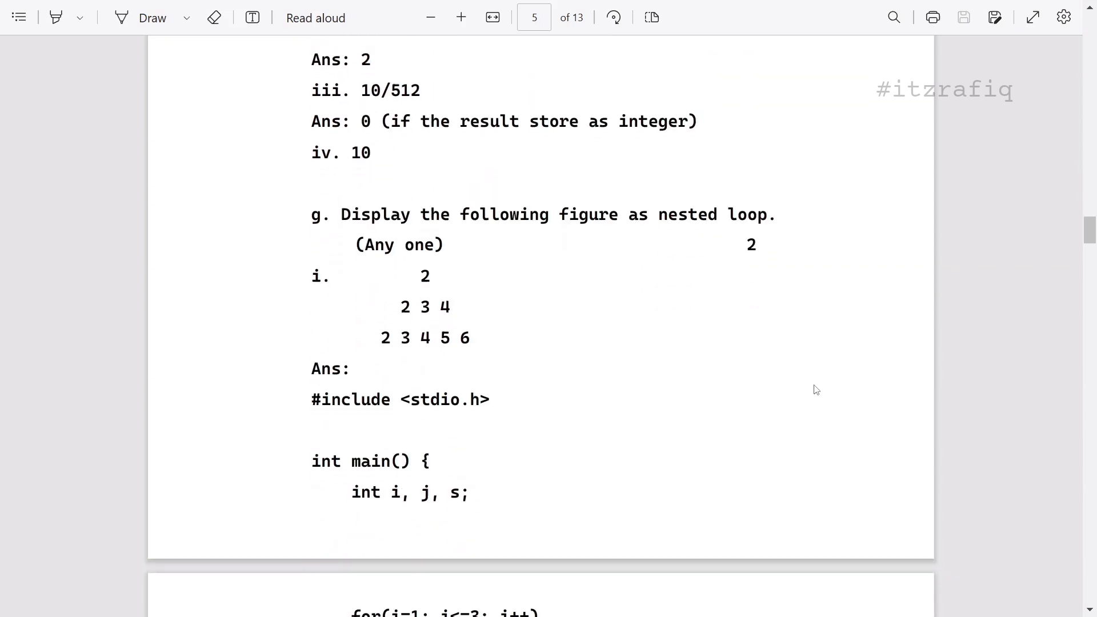
{"action": "scroll", "scroll_direction": "down", "scroll_amount": 3}
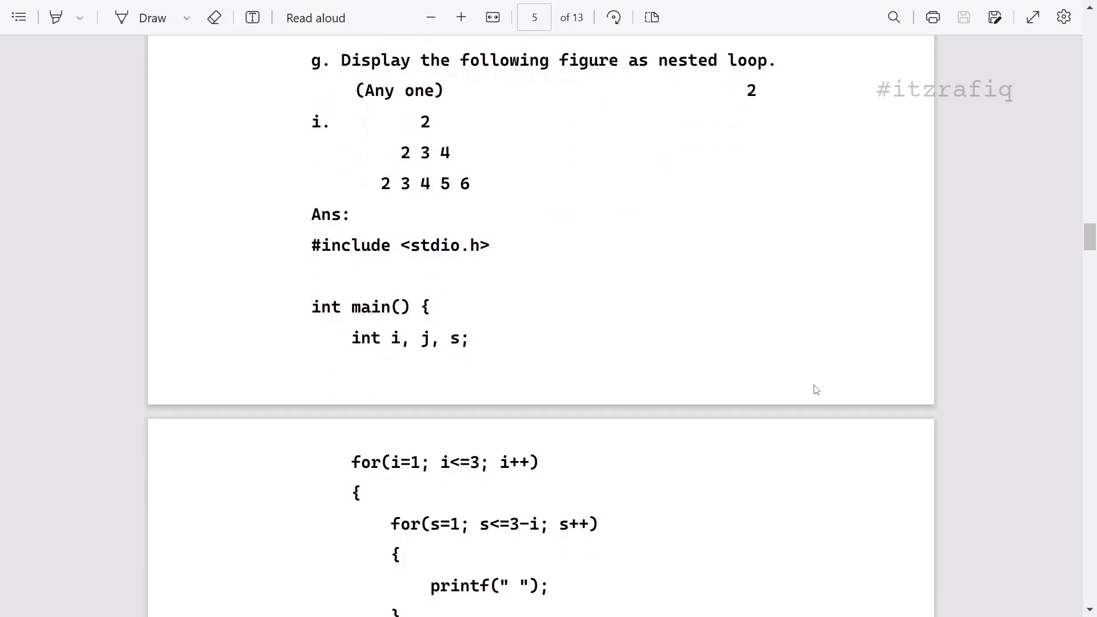
{"action": "scroll", "scroll_direction": "down", "scroll_amount": 3}
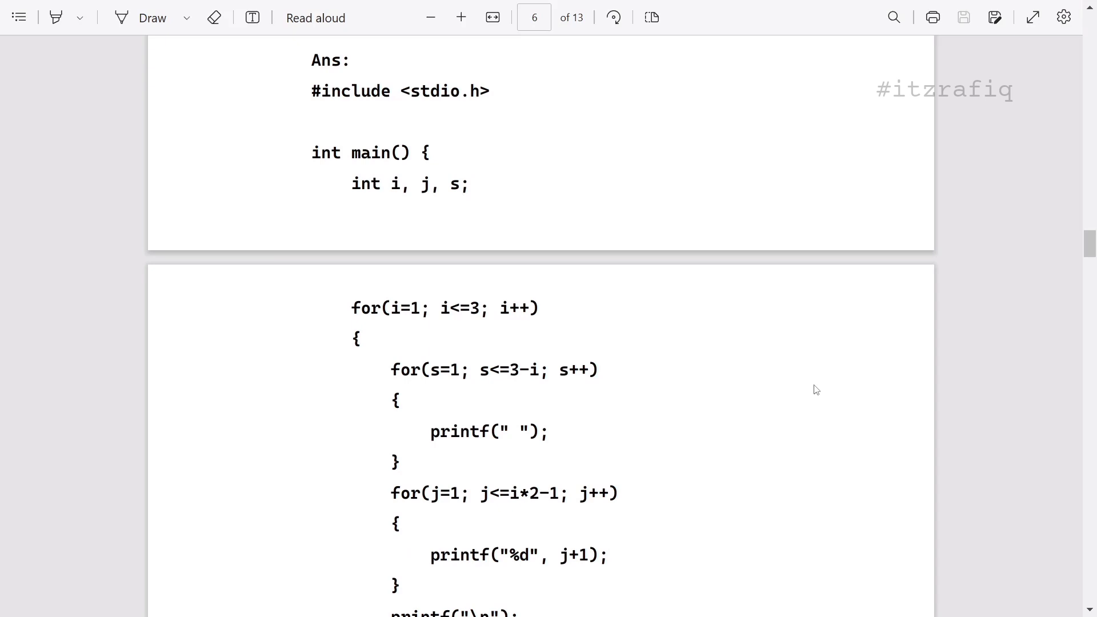
{"action": "scroll", "scroll_direction": "down", "scroll_amount": 3}
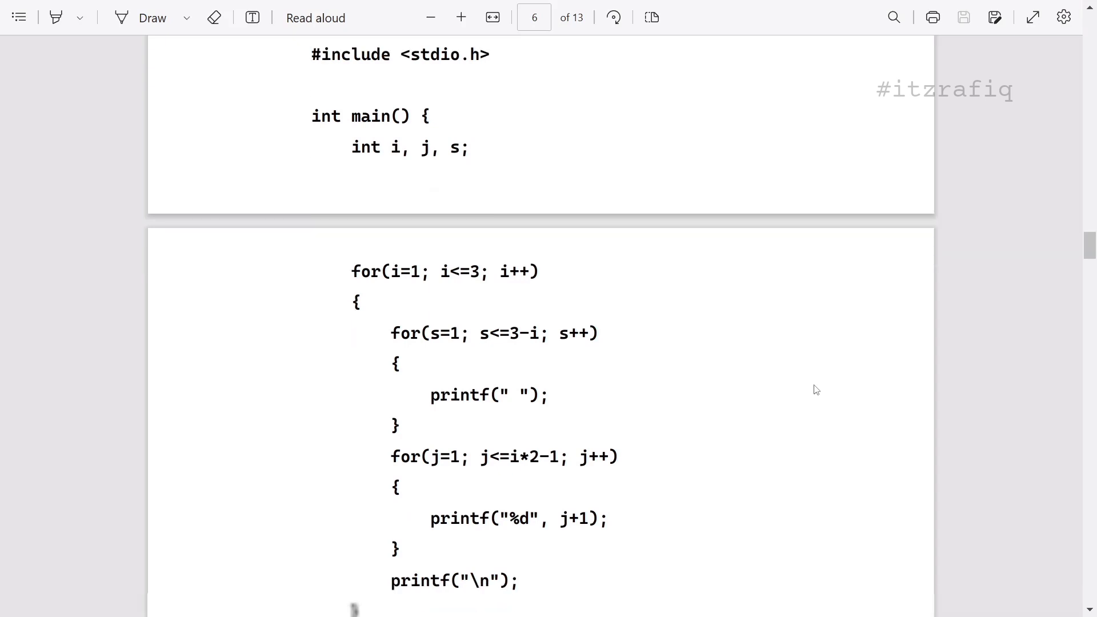
{"action": "scroll", "scroll_direction": "down", "scroll_amount": 3}
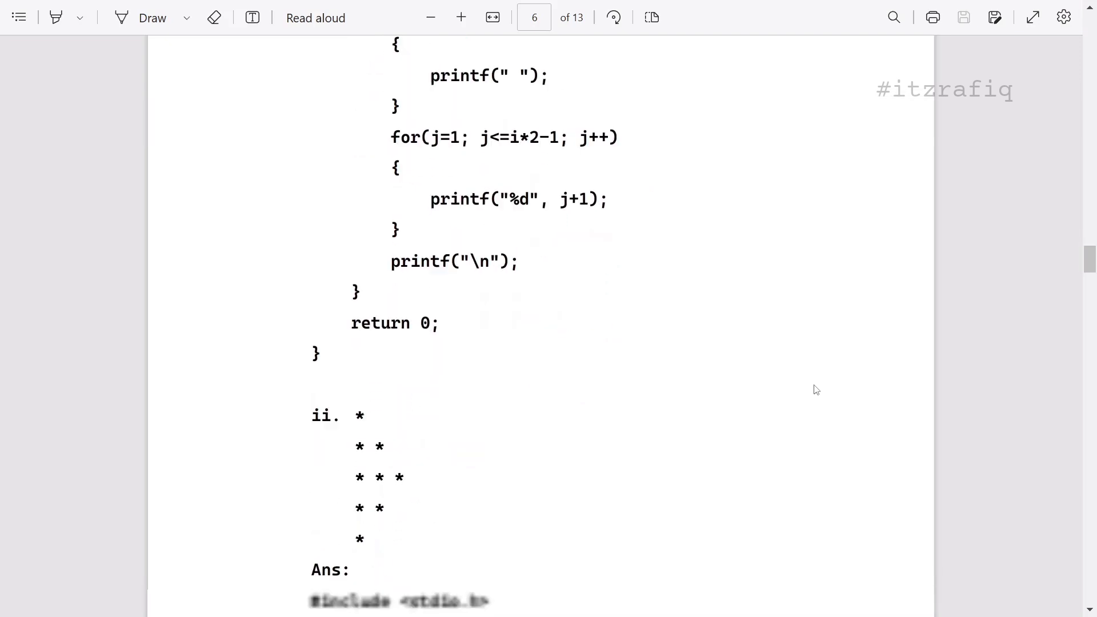
{"action": "scroll", "scroll_direction": "down", "scroll_amount": 3}
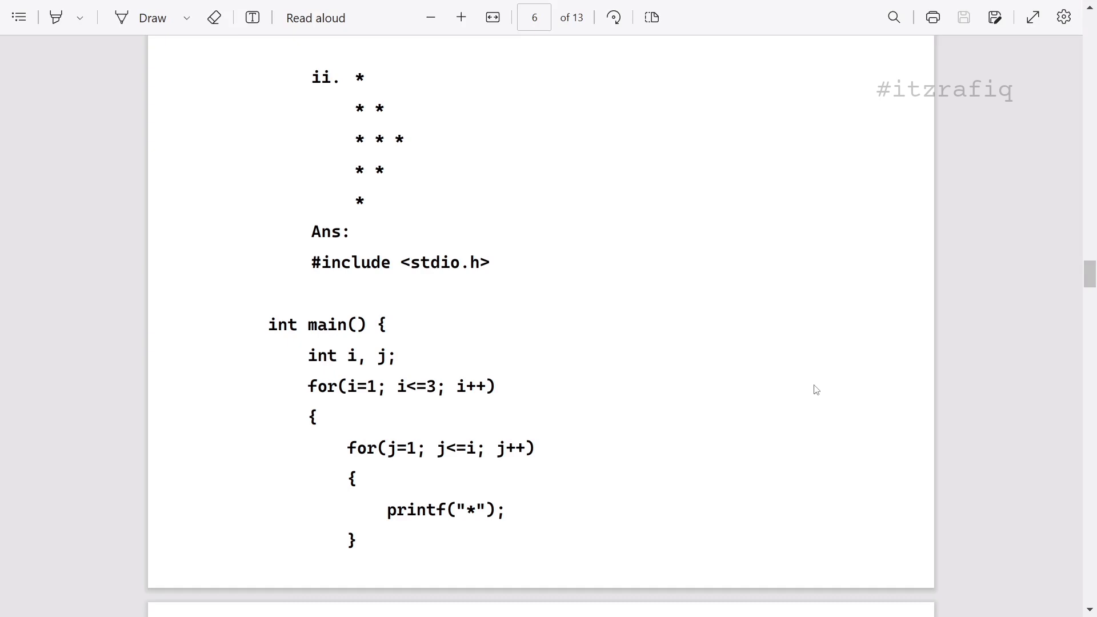
{"action": "scroll", "scroll_direction": "down", "scroll_amount": 3}
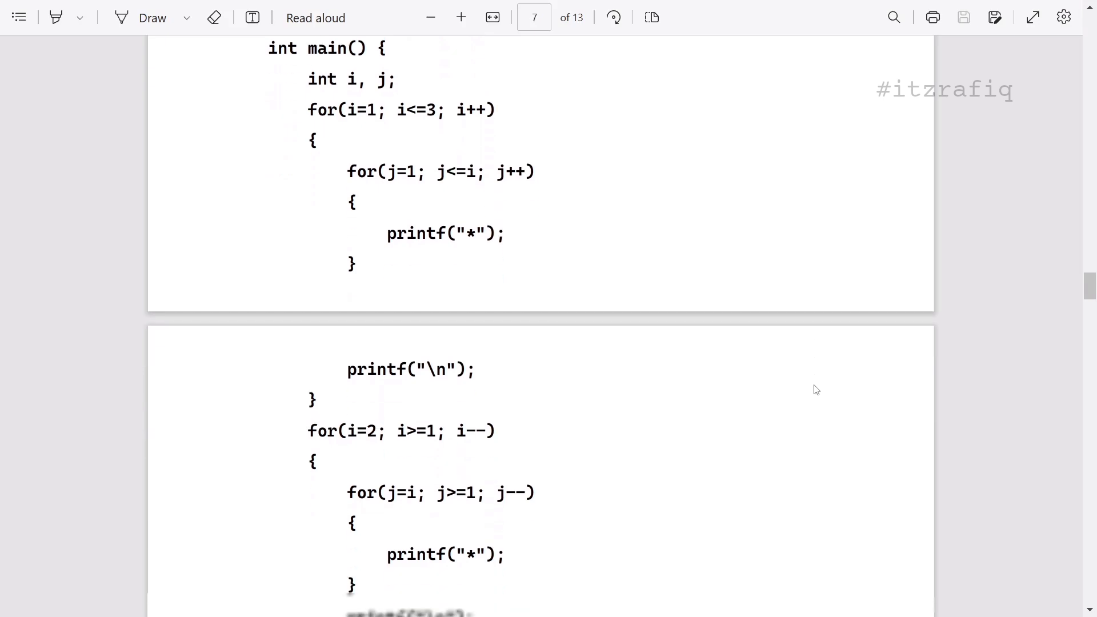
{"action": "scroll", "scroll_direction": "down", "scroll_amount": 3}
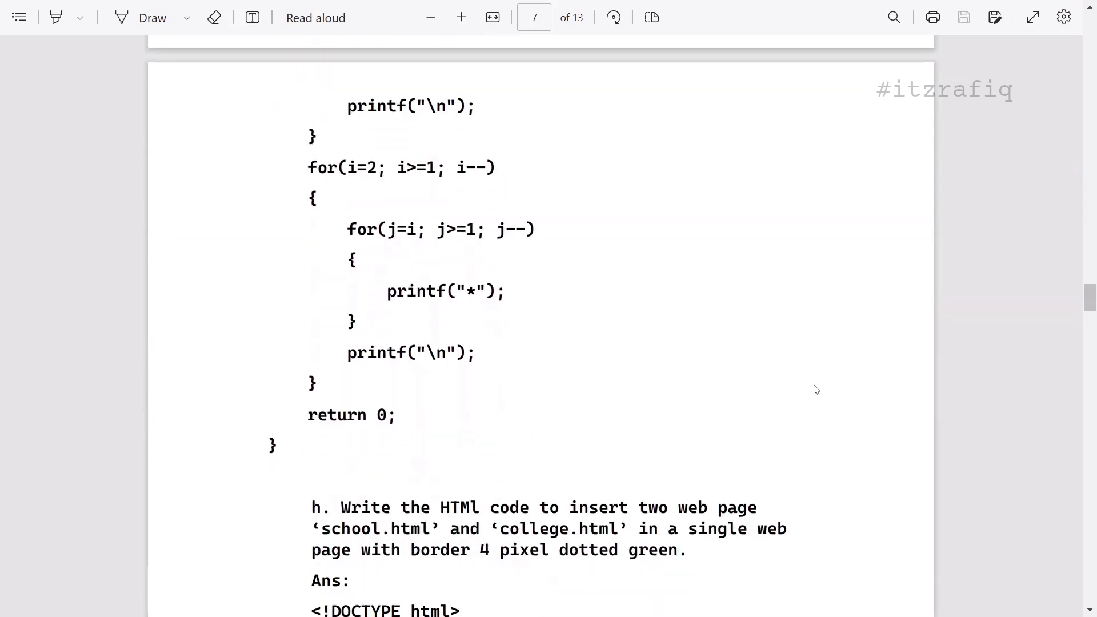
{"action": "scroll", "scroll_direction": "down", "scroll_amount": 3}
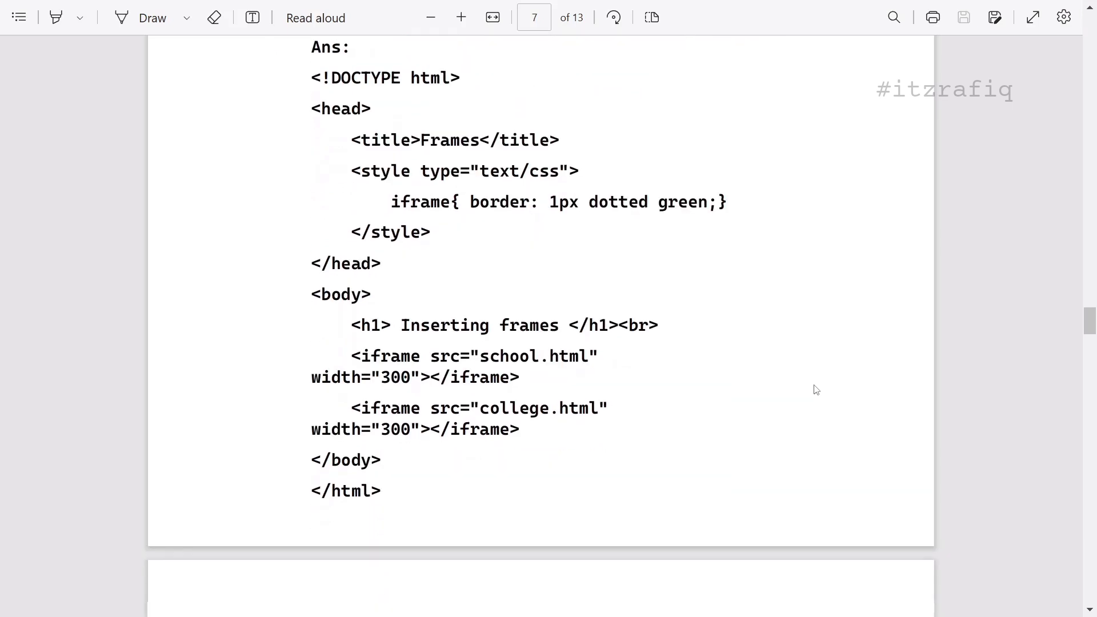
{"action": "scroll", "scroll_direction": "down", "scroll_amount": 3}
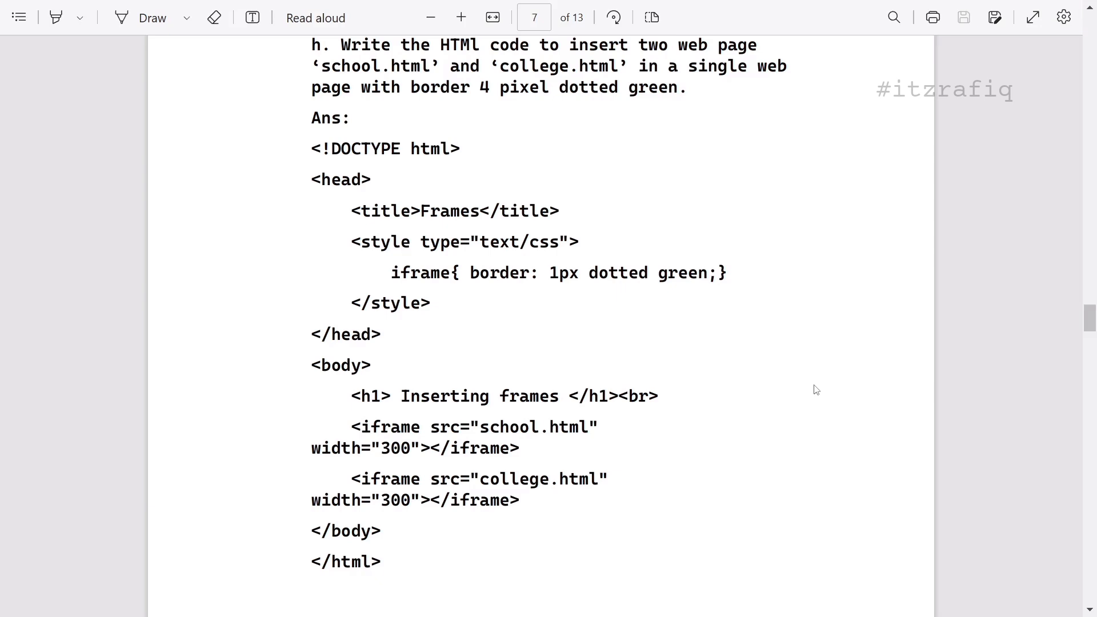
{"action": "scroll", "scroll_direction": "down", "scroll_amount": 3}
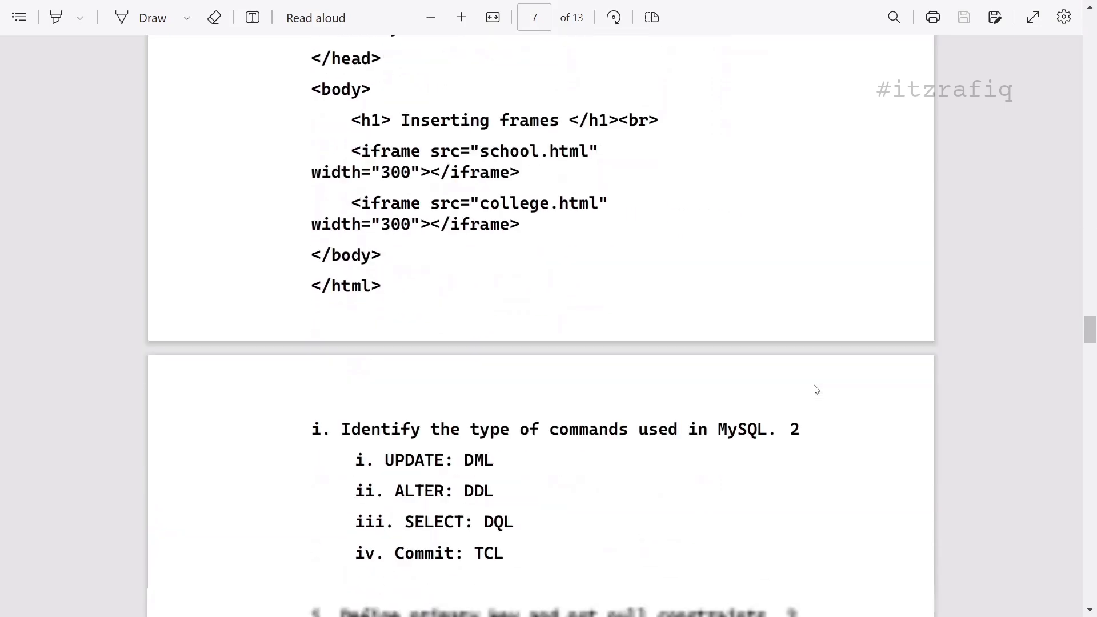
- Scroll through page 8 to question 5's C program for finding 'A' in 'Assam'
{"action": "scroll", "scroll_direction": "down", "scroll_amount": 3}
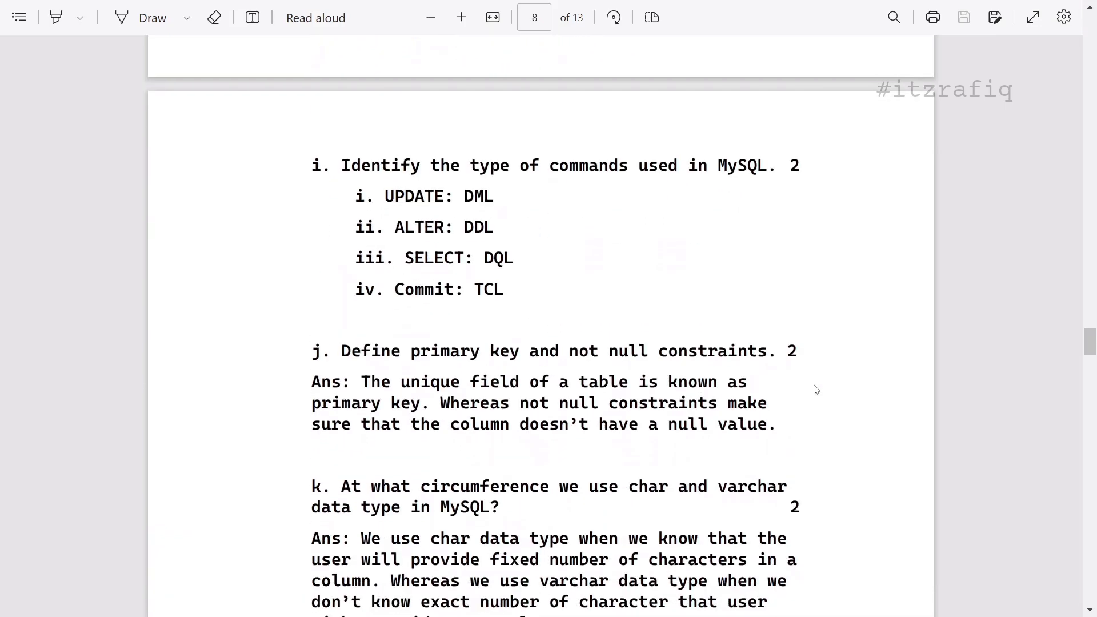
{"action": "scroll", "scroll_direction": "down", "scroll_amount": 3}
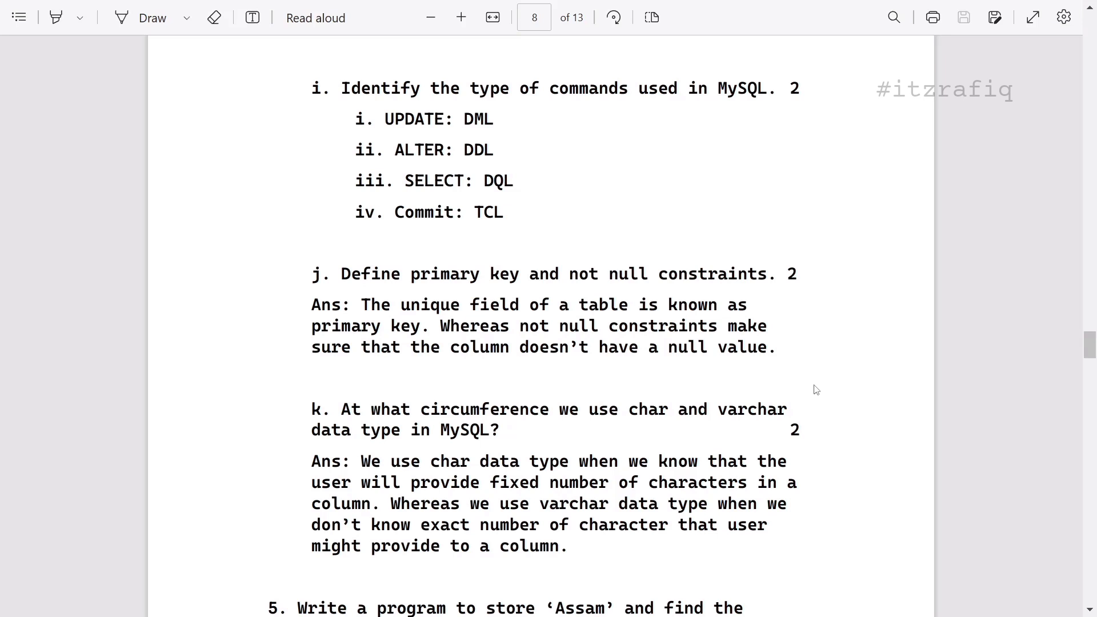
{"action": "scroll", "scroll_direction": "down", "scroll_amount": 3}
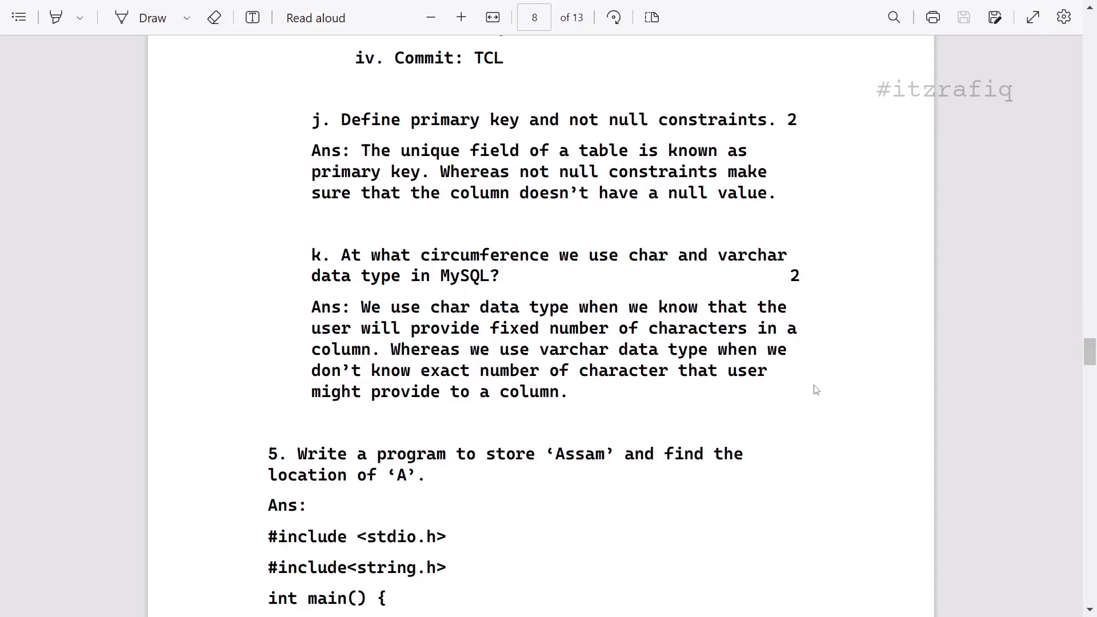
{"action": "scroll", "scroll_direction": "down", "scroll_amount": 3}
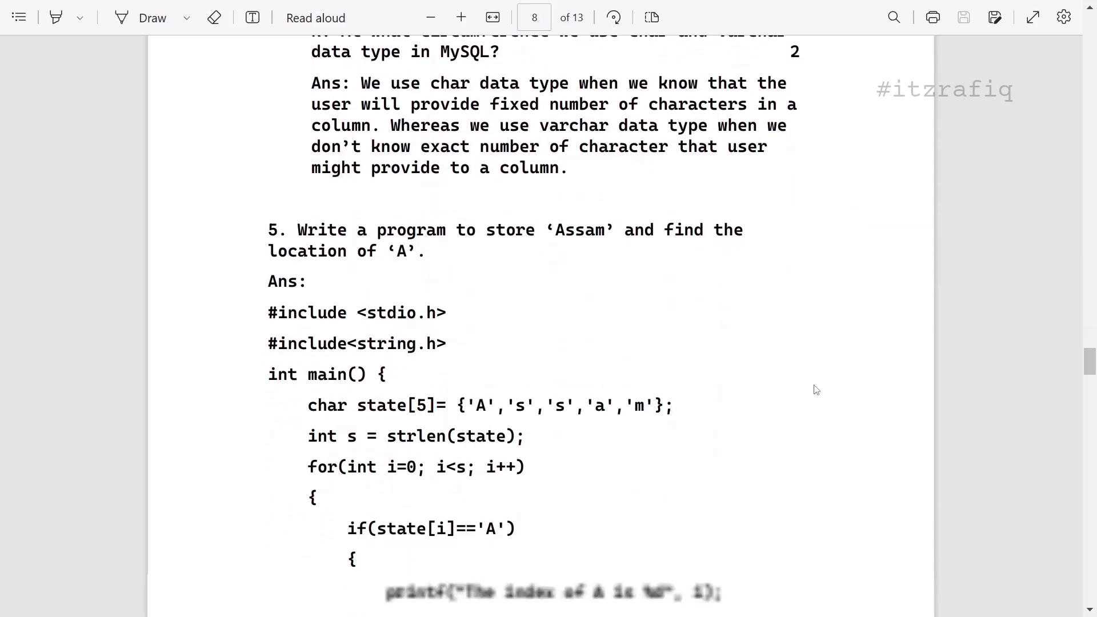
{"action": "scroll", "scroll_direction": "down", "scroll_amount": 3}
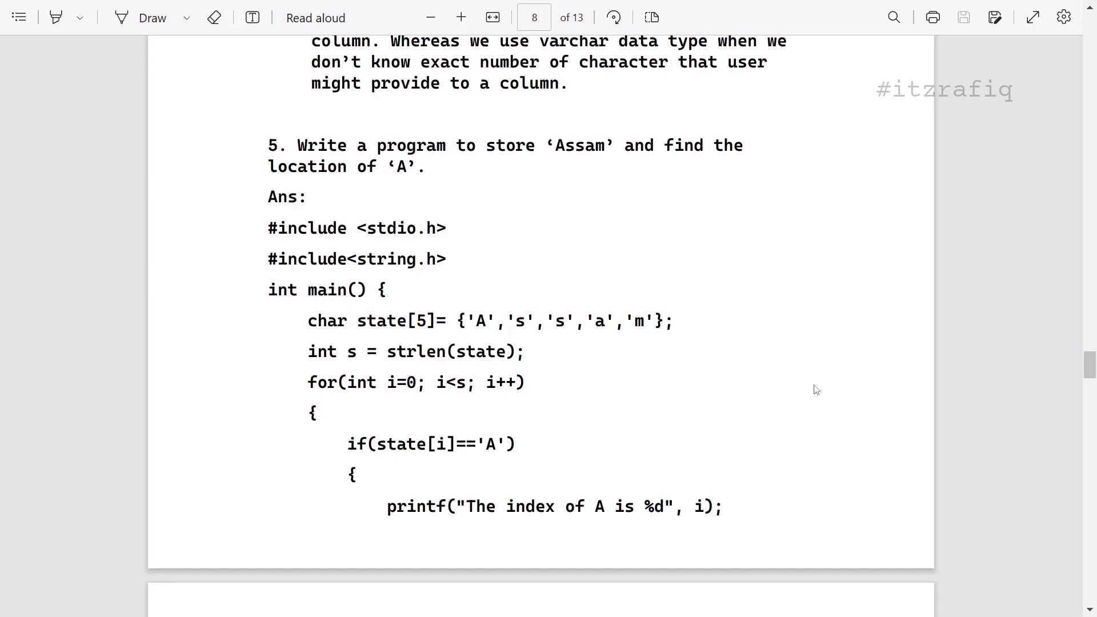
{"action": "scroll", "scroll_direction": "down", "scroll_amount": 3}
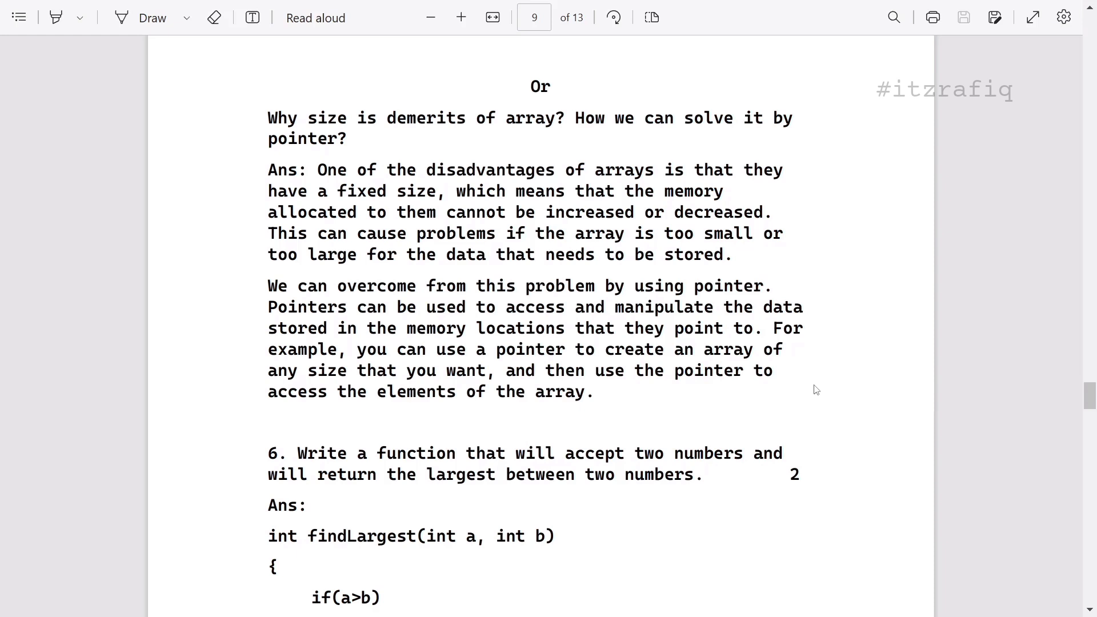
- Scroll into page 9 until question 6's findLargest function is fully visible
{"action": "scroll", "scroll_direction": "down", "scroll_amount": 3}
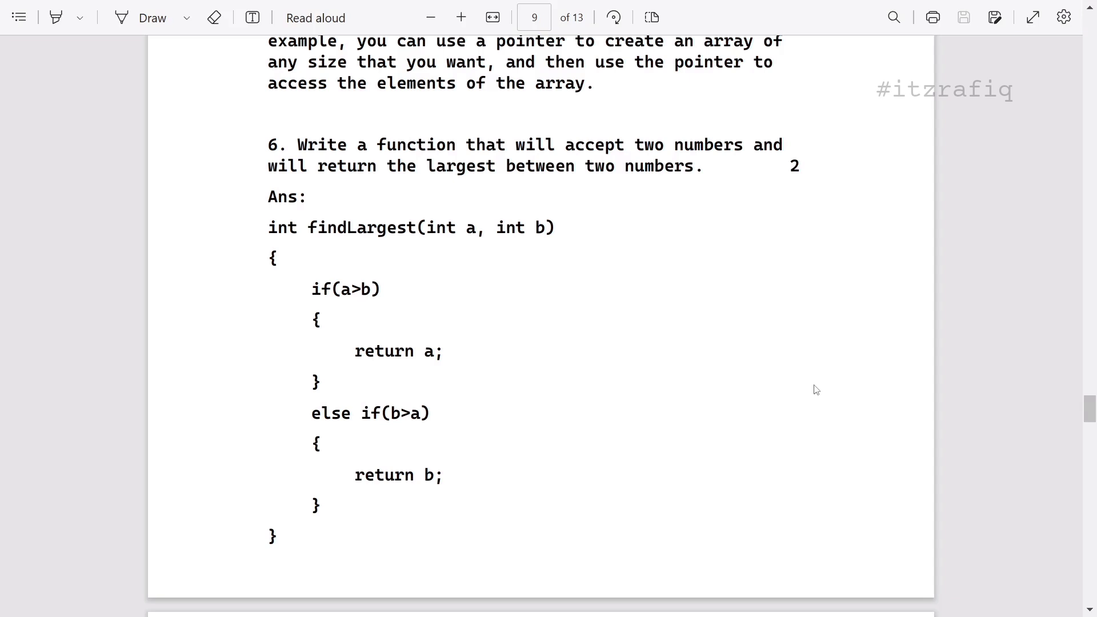
{"action": "scroll", "scroll_direction": "down", "scroll_amount": 3}
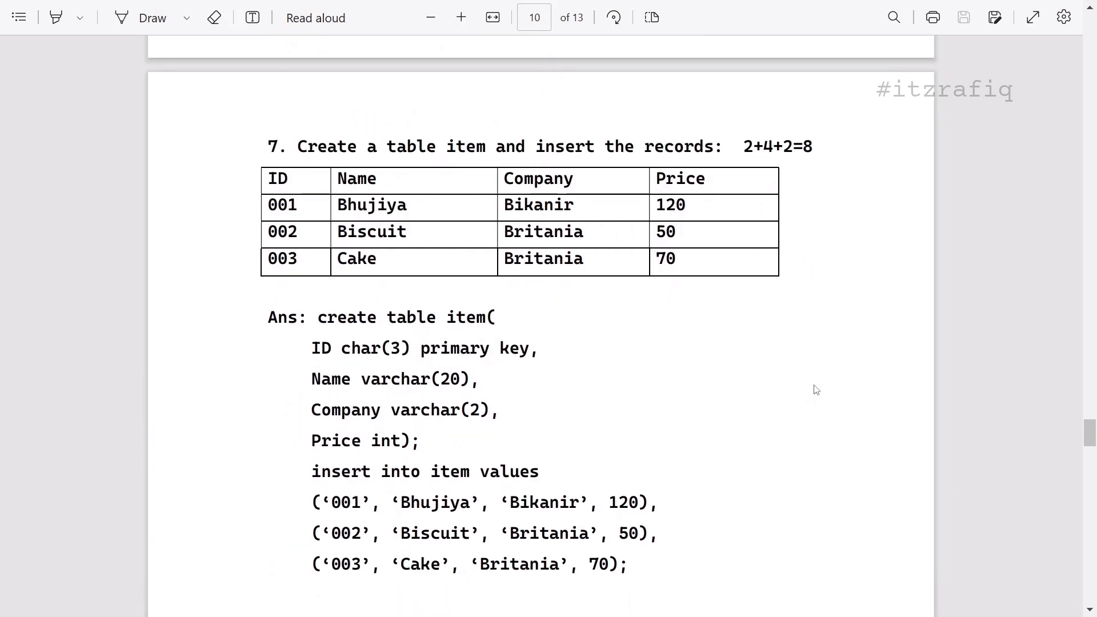
- Scroll through question 7's item table SQL commands to page 11's delete-records answer
{"action": "scroll", "scroll_direction": "down", "scroll_amount": 3}
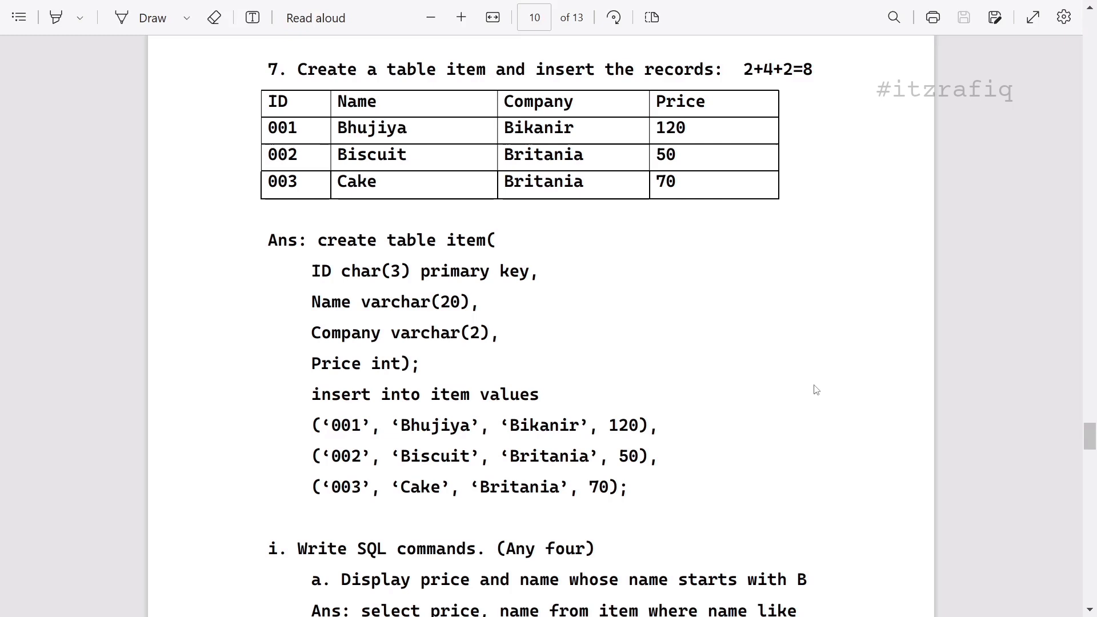
{"action": "scroll", "scroll_direction": "down", "scroll_amount": 3}
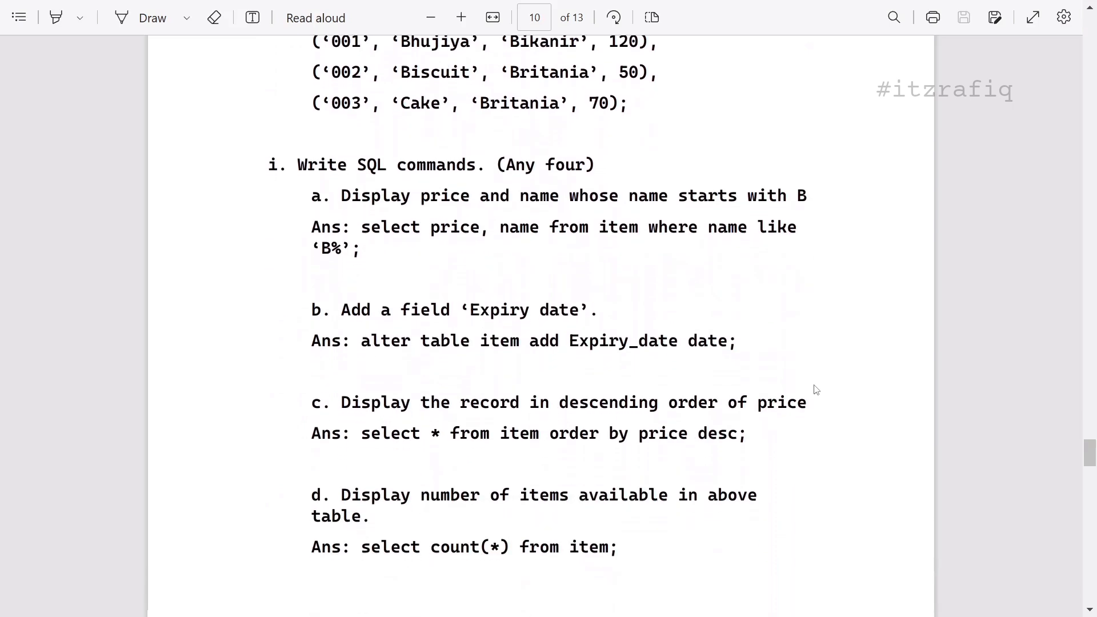
{"action": "scroll", "scroll_direction": "down", "scroll_amount": 3}
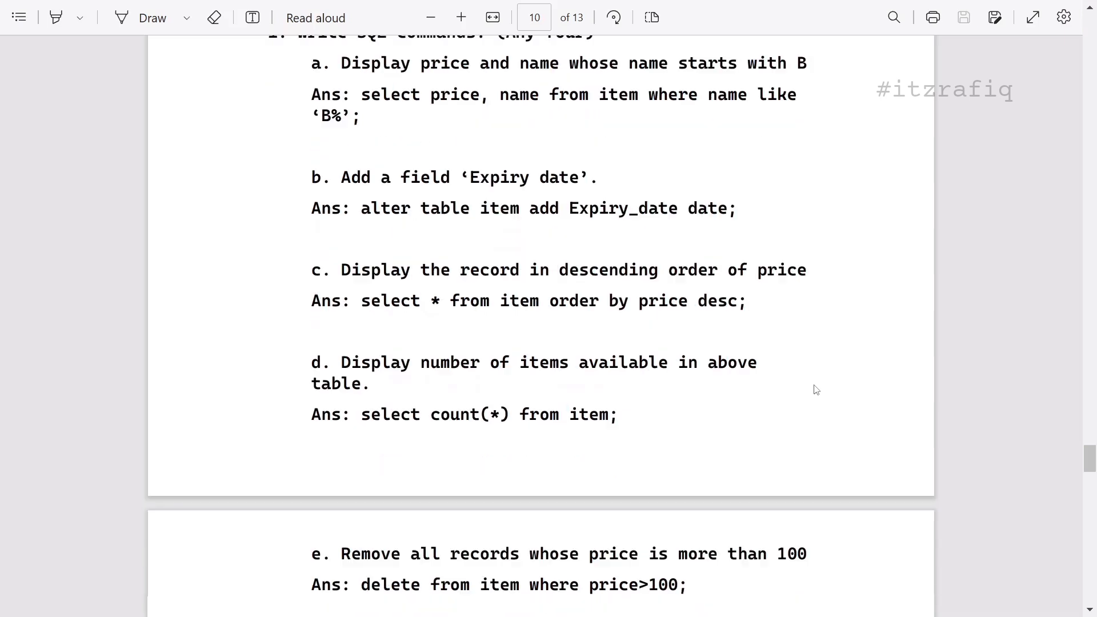
{"action": "scroll", "scroll_direction": "down", "scroll_amount": 3}
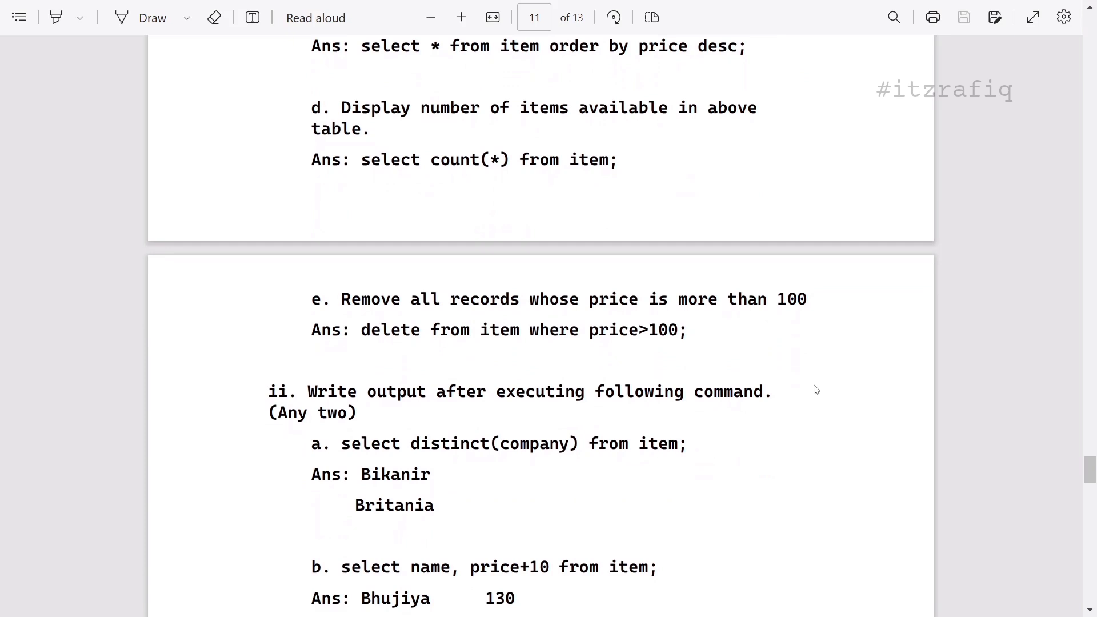
- Scroll past page 11's SQL output answers to question 8's Fruits and Tea HTML list
{"action": "scroll", "scroll_direction": "down", "scroll_amount": 3}
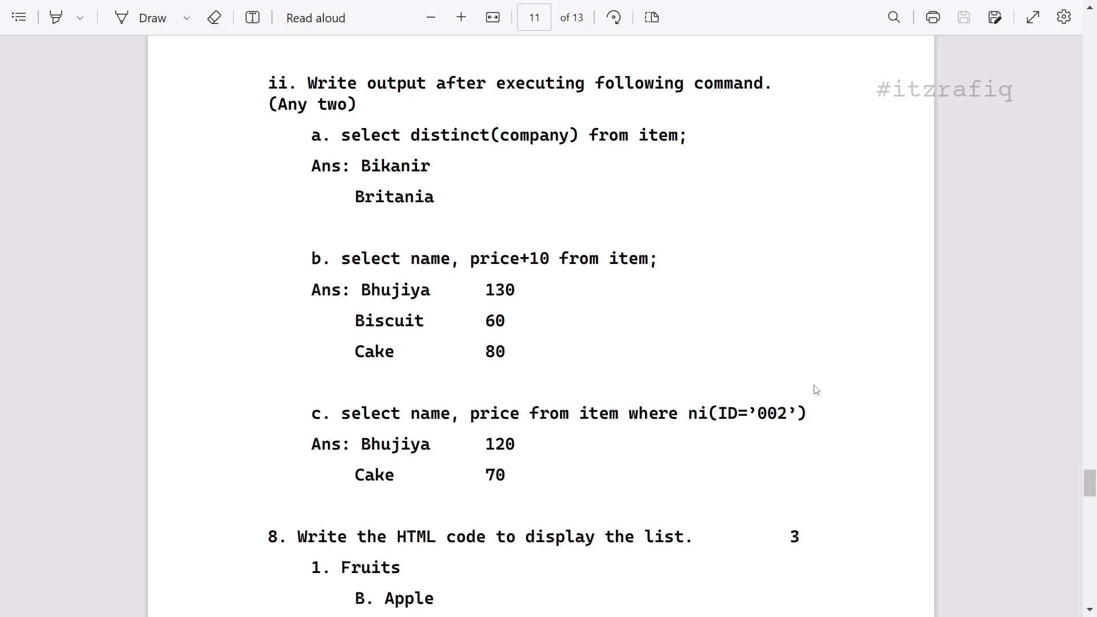
{"action": "scroll", "scroll_direction": "down", "scroll_amount": 3}
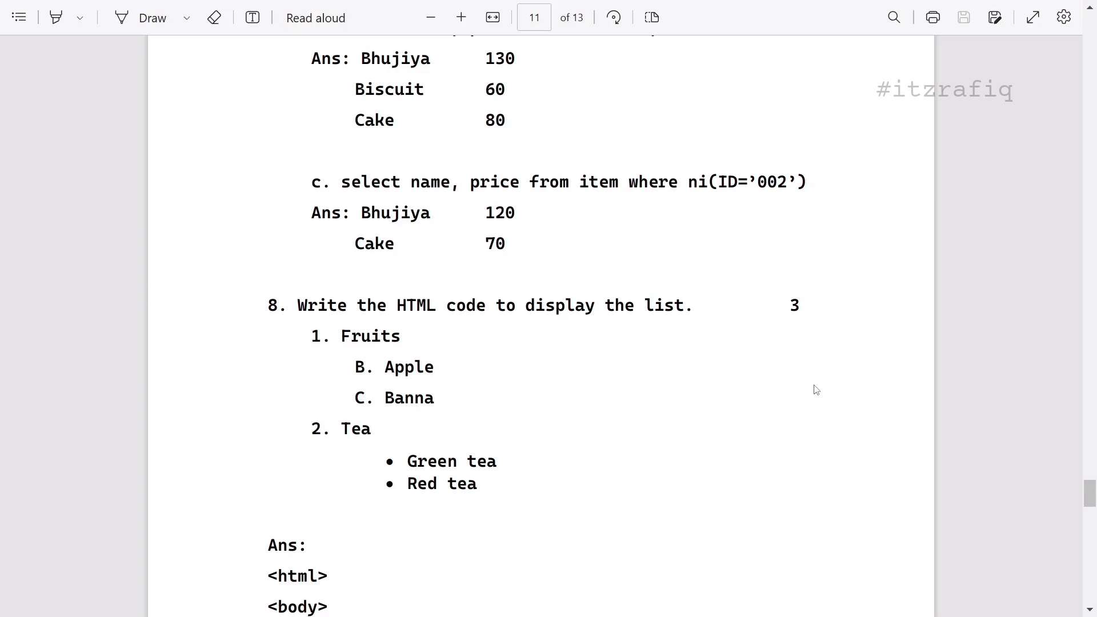
{"action": "scroll", "scroll_direction": "down", "scroll_amount": 3}
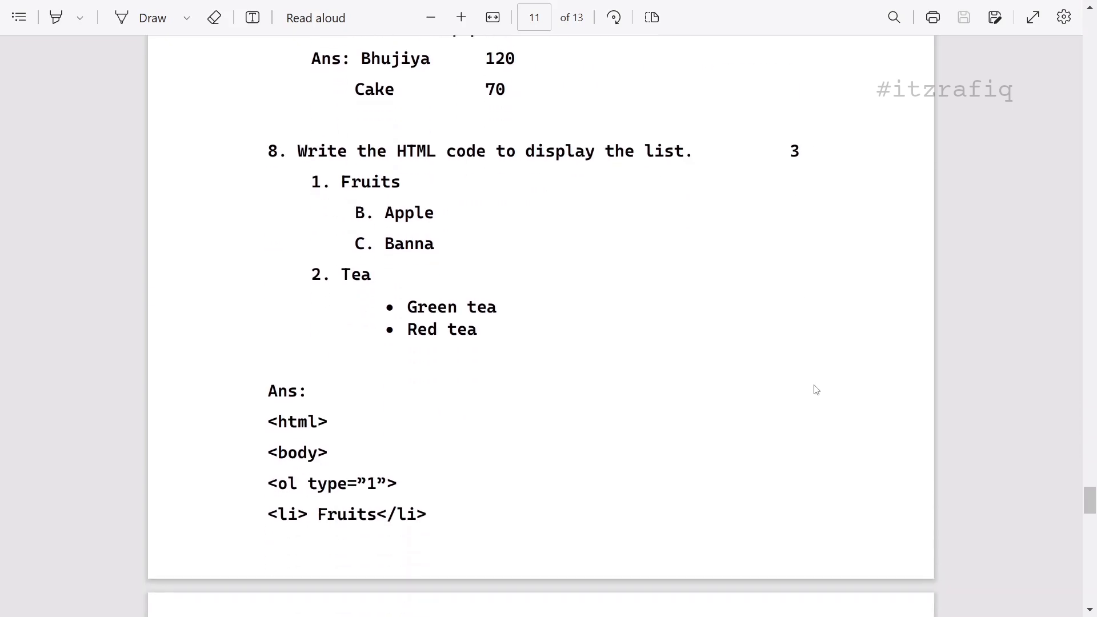
- Scroll past the ordered-list HTML answer to the image-tag 'Or' questions and question 9's pointer code
{"action": "scroll", "scroll_direction": "down", "scroll_amount": 3}
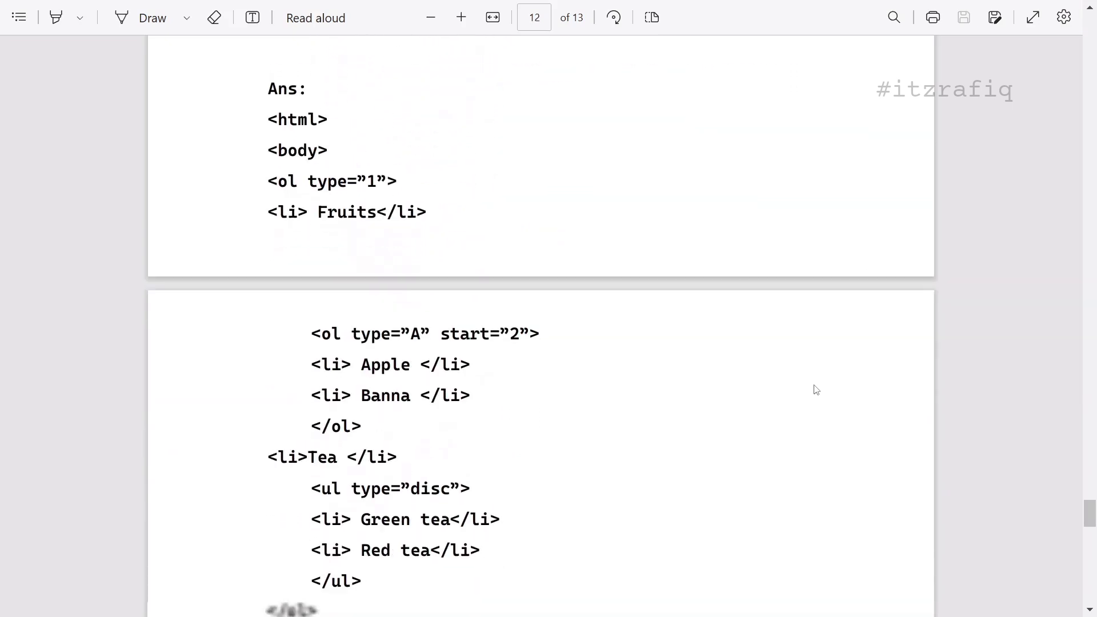
{"action": "scroll", "scroll_direction": "down", "scroll_amount": 3}
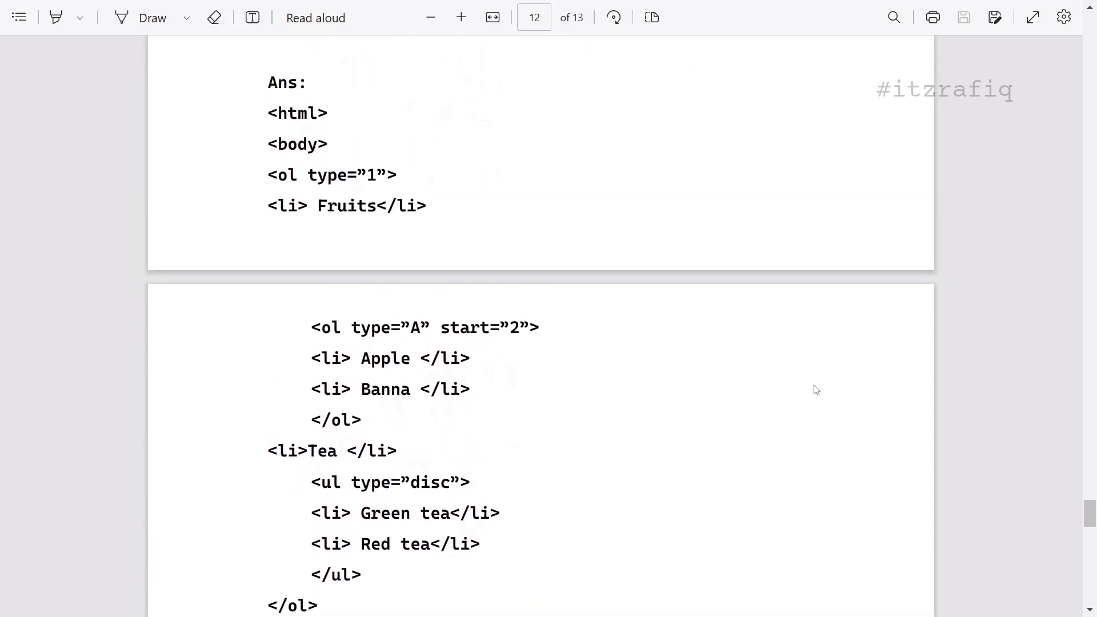
{"action": "scroll", "scroll_direction": "down", "scroll_amount": 3}
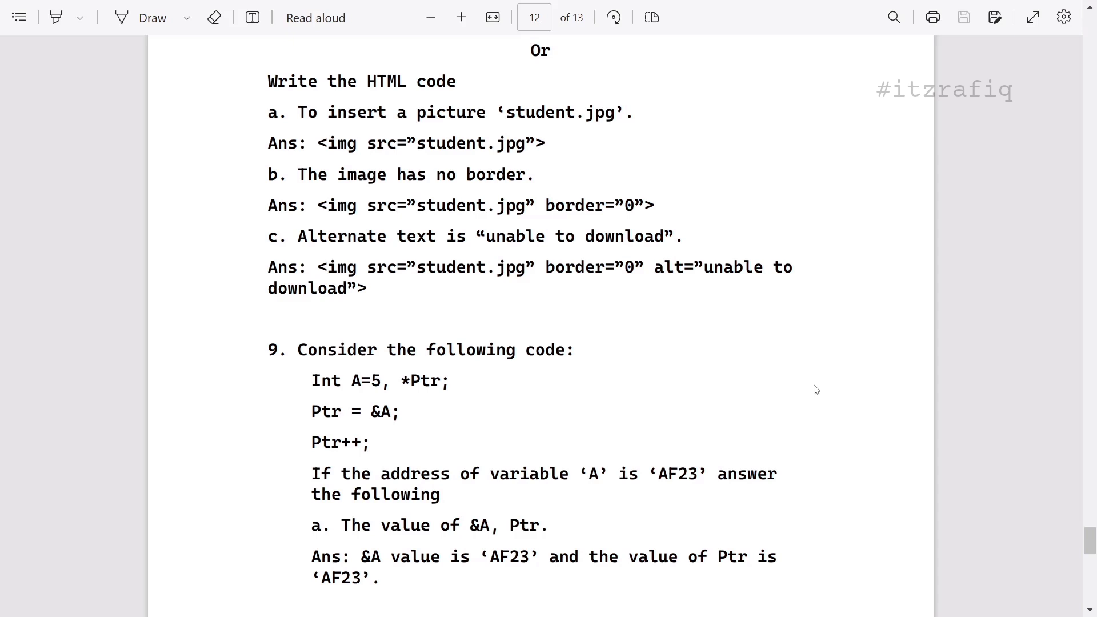
{"action": "scroll", "scroll_direction": "down", "scroll_amount": 3}
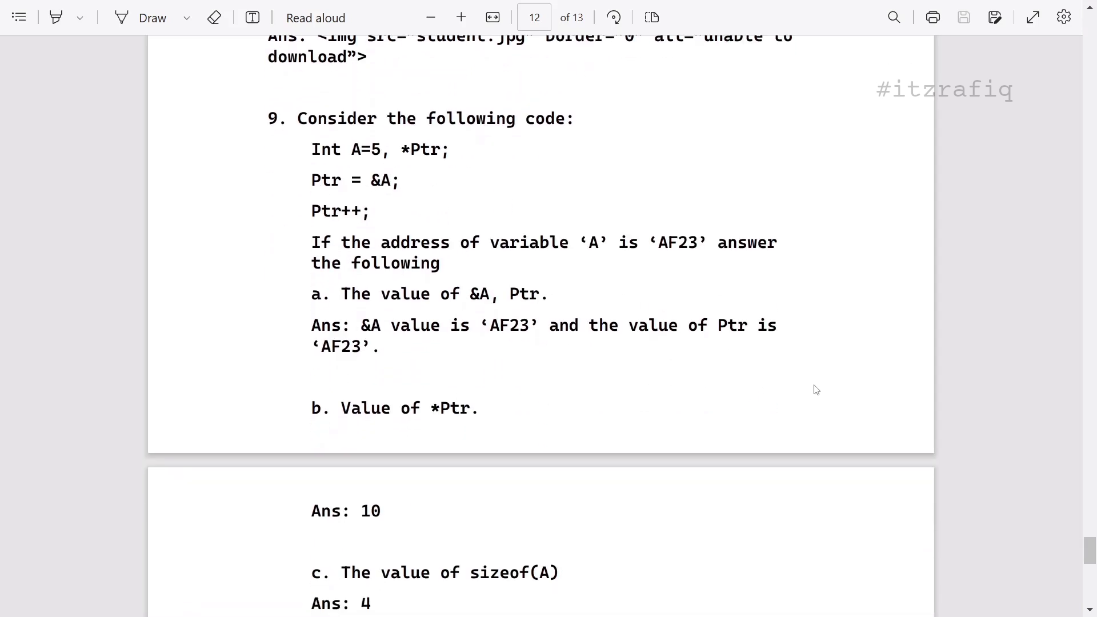
- Scroll onto page 13 to question 10's OOP definitions and the closing note at the bottom
{"action": "scroll", "scroll_direction": "down", "scroll_amount": 3}
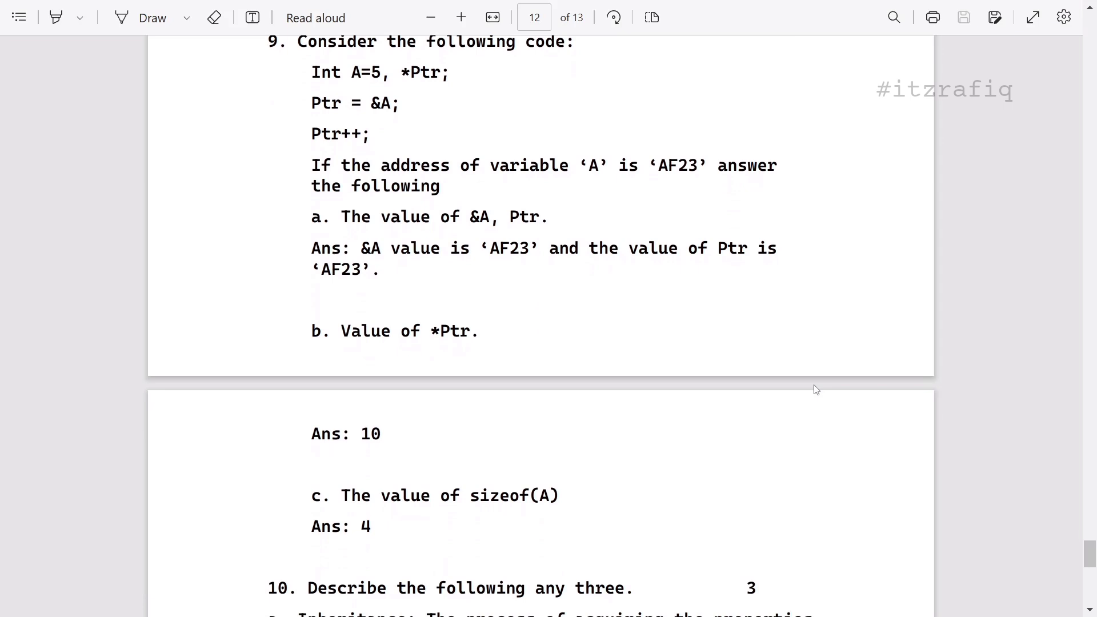
{"action": "scroll", "scroll_direction": "down", "scroll_amount": 3}
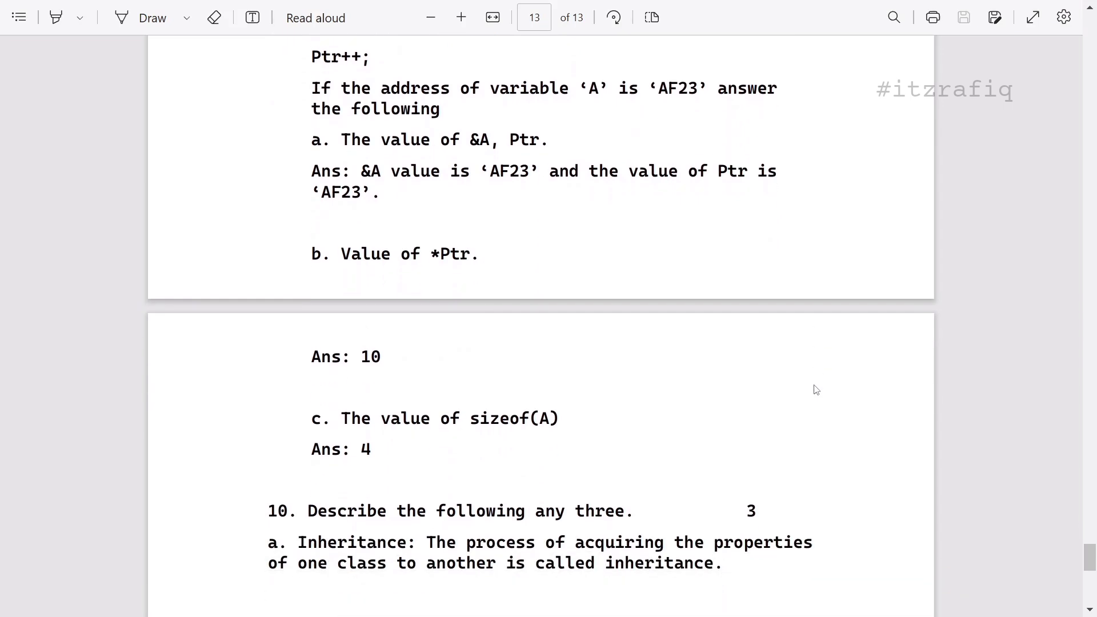
{"action": "scroll", "scroll_direction": "down", "scroll_amount": 3}
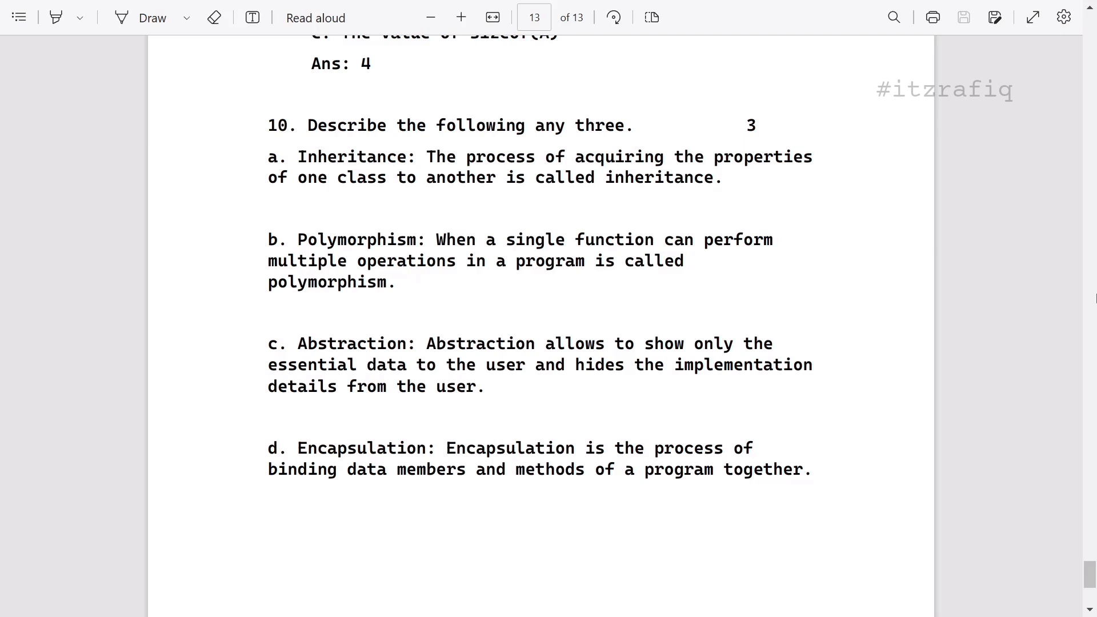
{"action": "scroll", "scroll_direction": "down", "scroll_amount": 3}
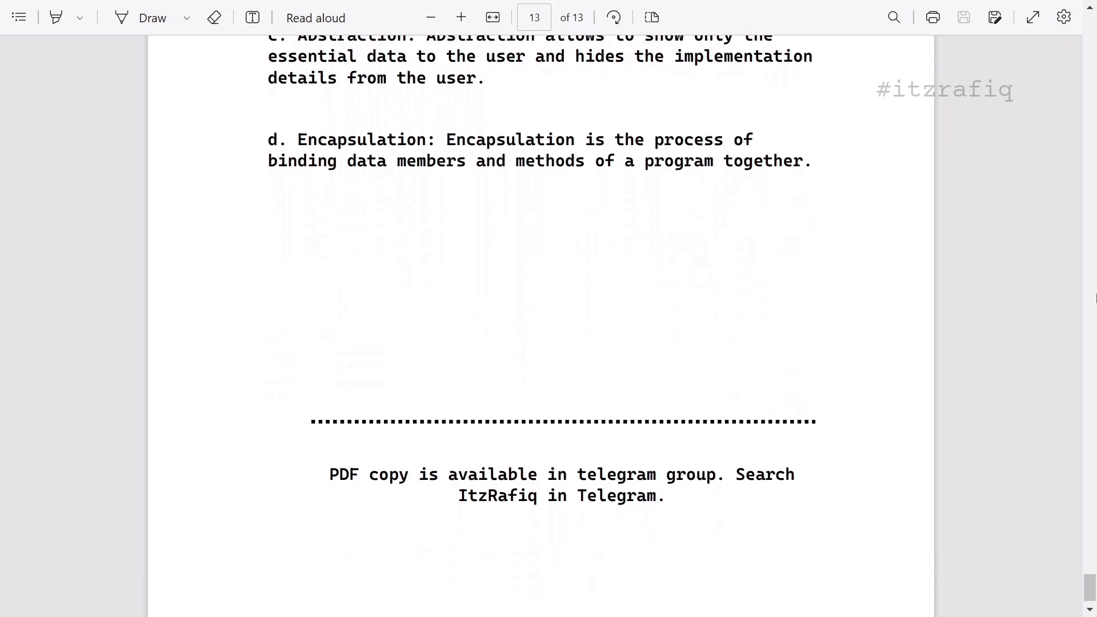